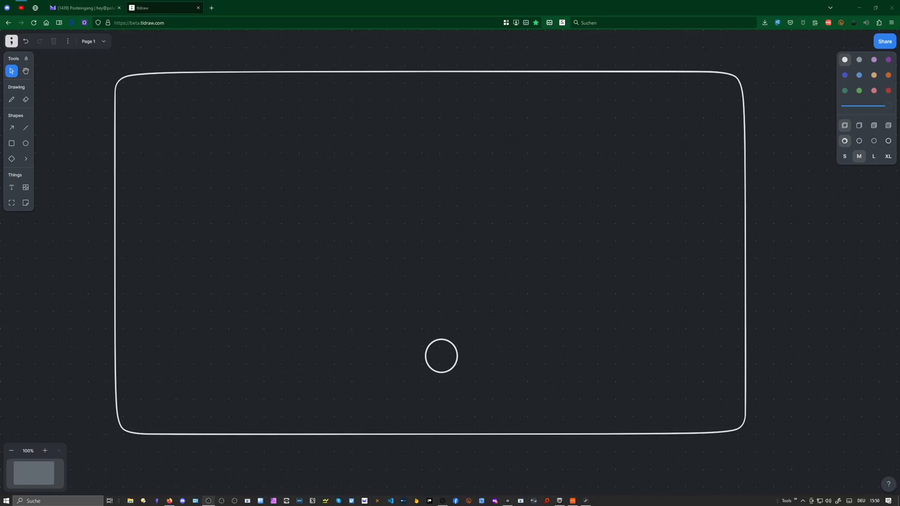
mouse_move(321, 349)
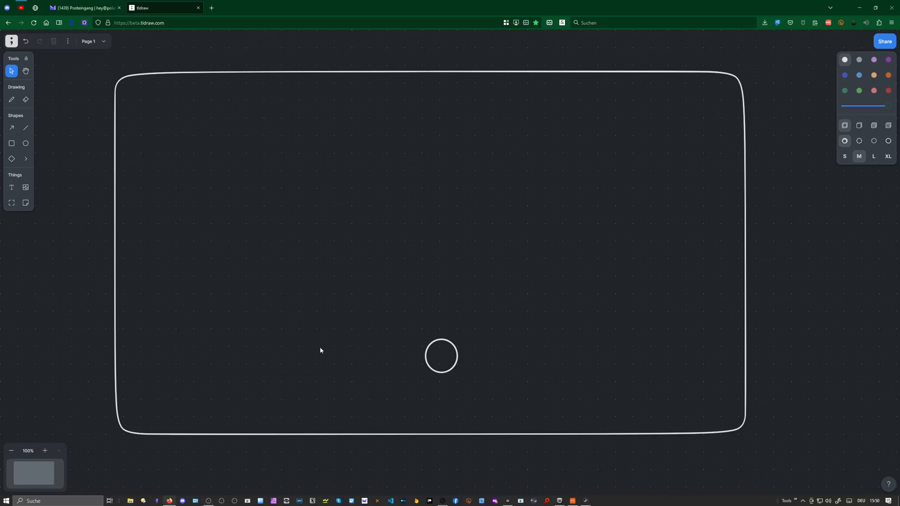
mouse_move(320, 354)
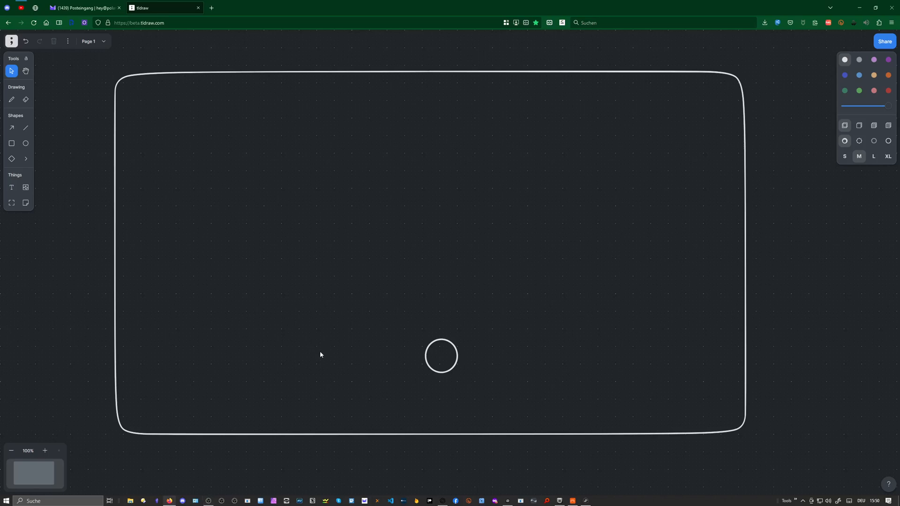
mouse_move(404, 330)
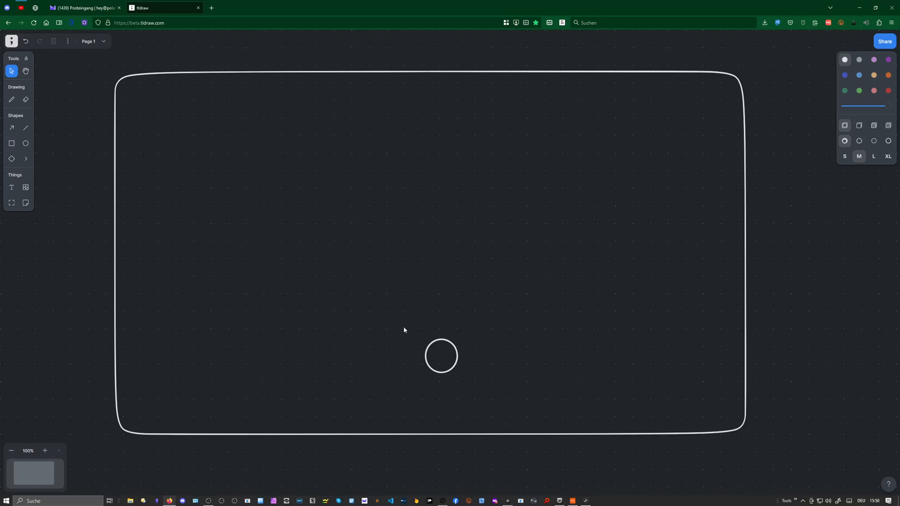
Step: Draw a rectangle at the frame's lower left and an arrow from below it to the circle
left_click(441, 355)
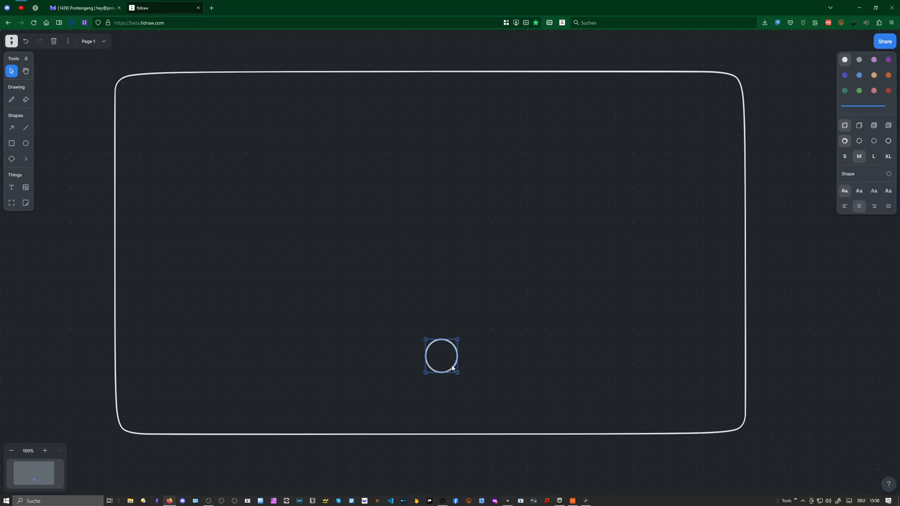
left_click(11, 142)
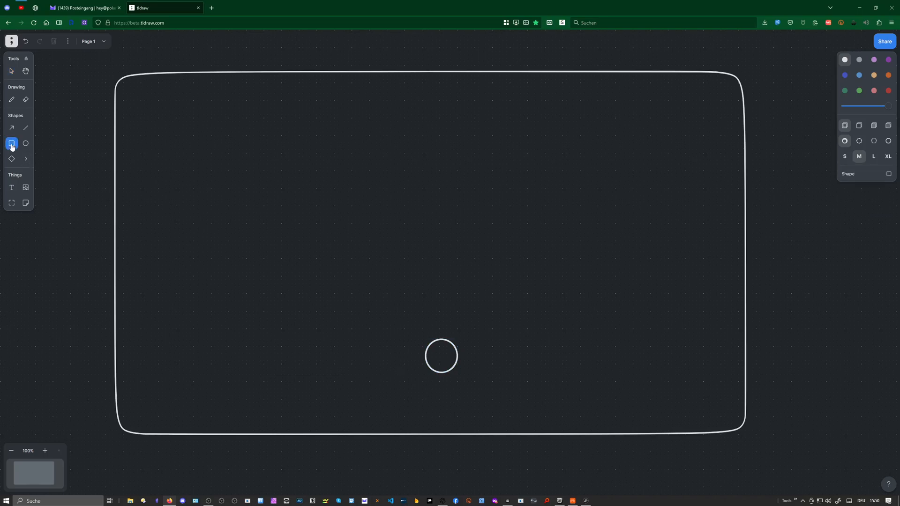
left_click_drag(144, 274, 250, 324)
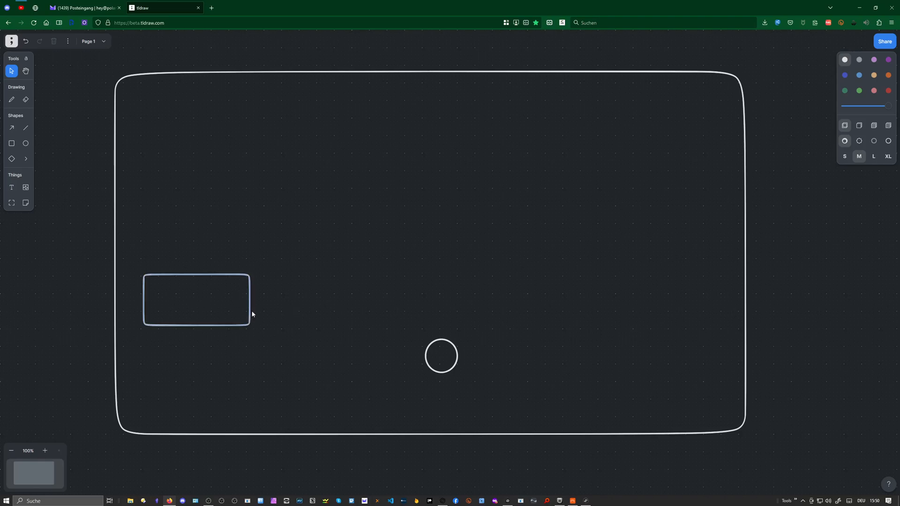
left_click(12, 128)
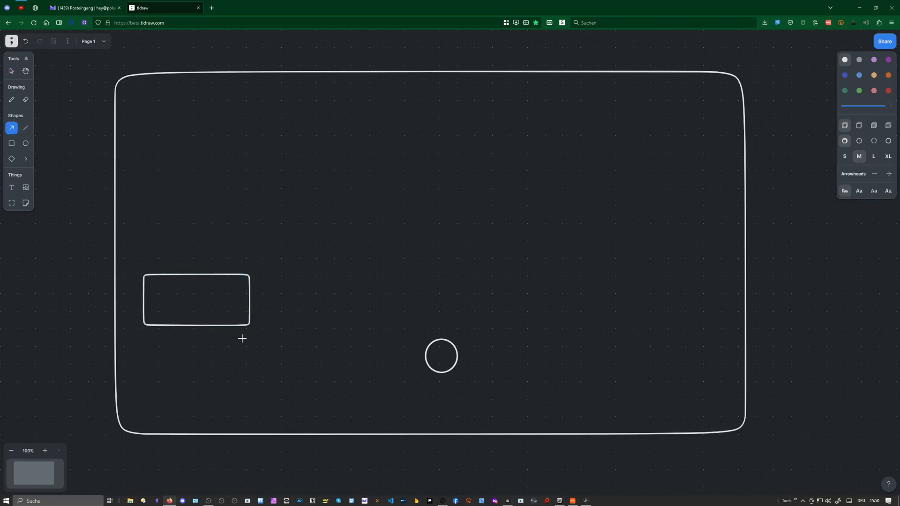
left_click_drag(220, 336, 413, 361)
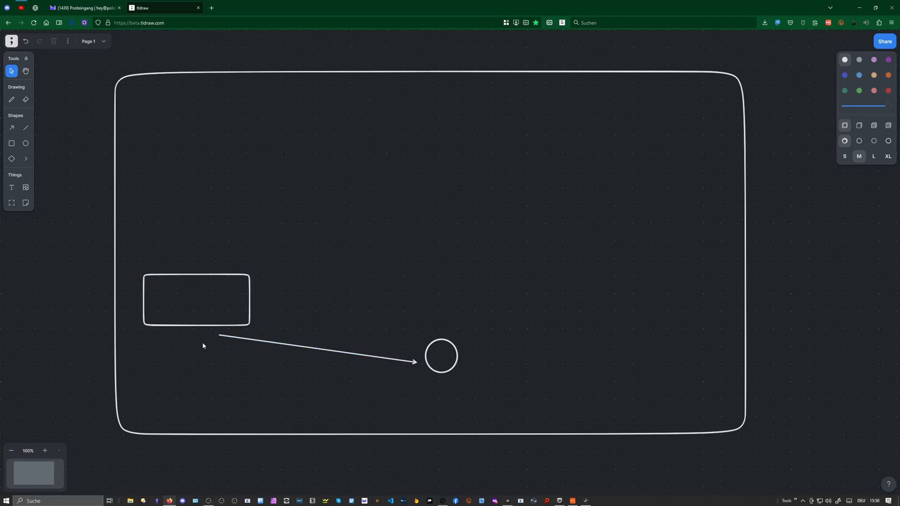
mouse_move(225, 301)
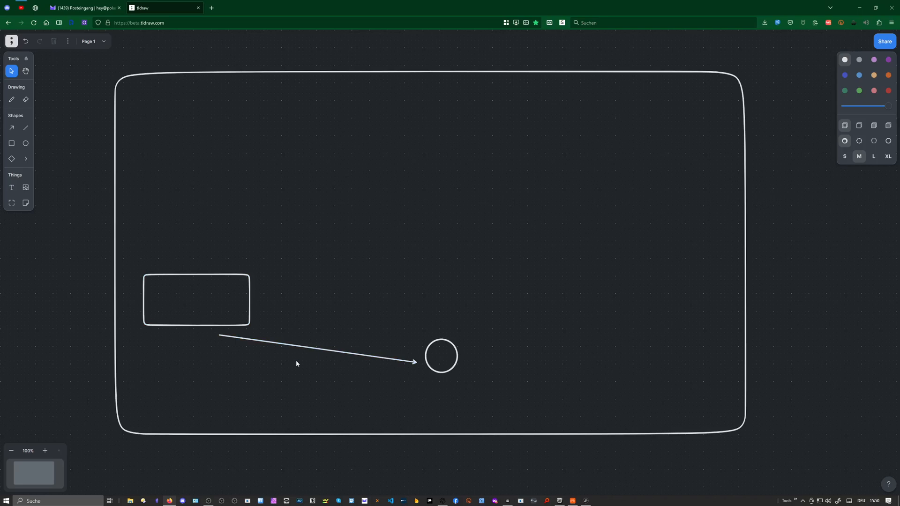
mouse_move(231, 311)
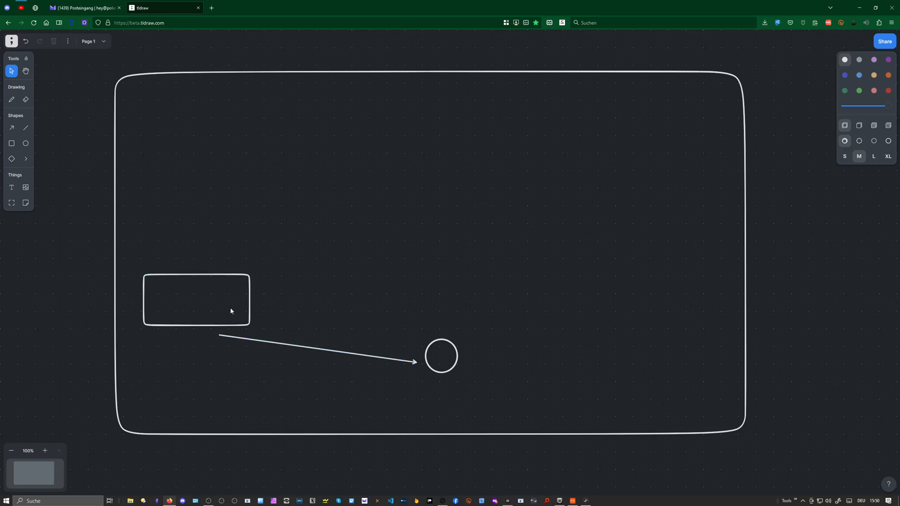
Step: Drag the rectangle across to the frame's right edge and draw a second arrow to the circle
left_click_drag(196, 300, 208, 298)
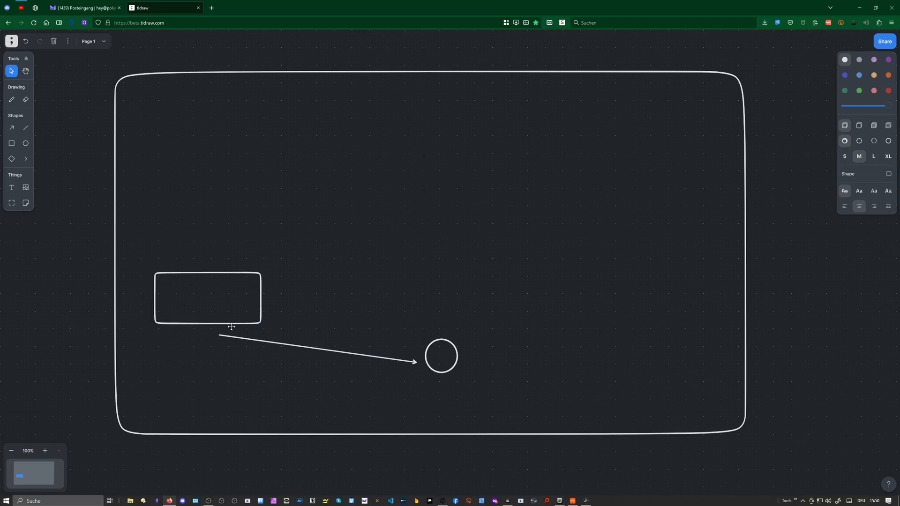
left_click_drag(208, 298, 327, 298)
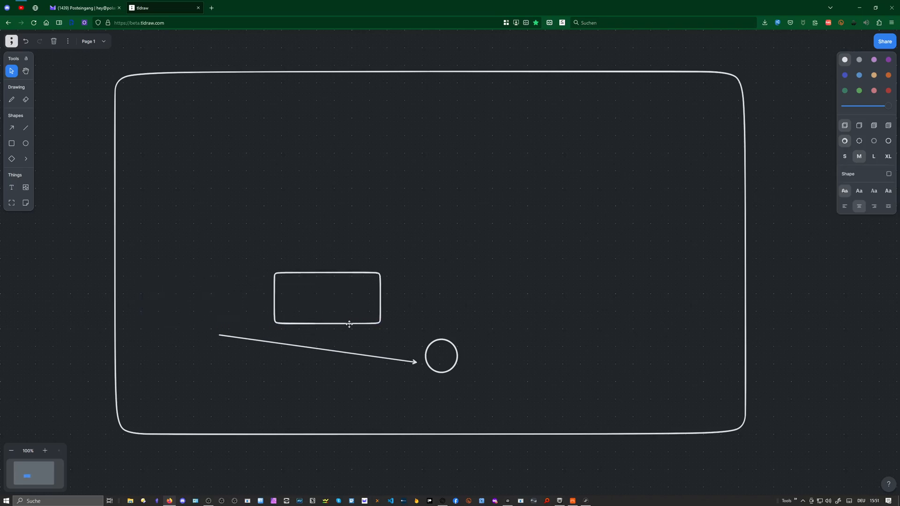
left_click_drag(327, 298, 432, 294)
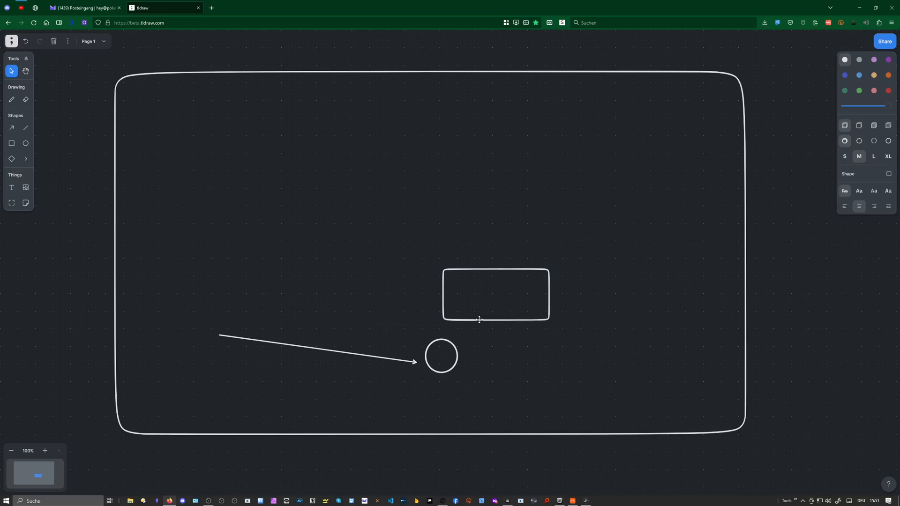
left_click_drag(495, 294, 661, 294)
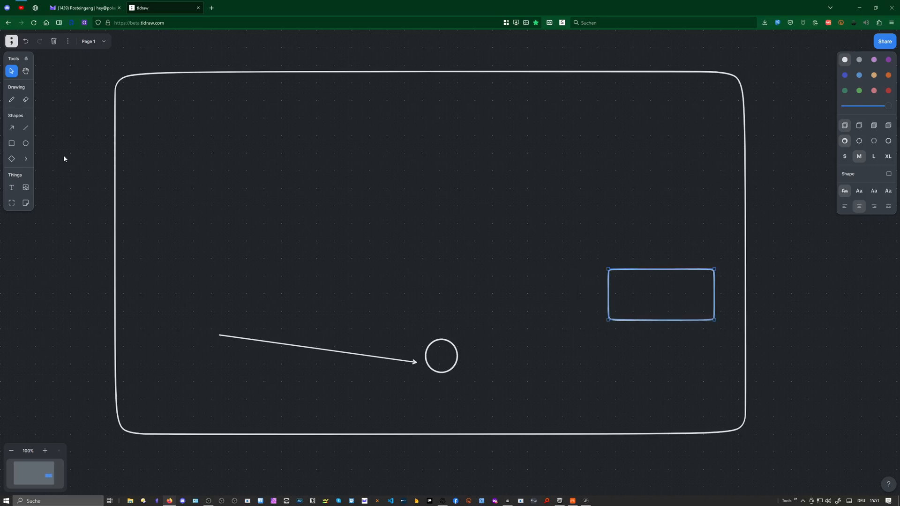
left_click_drag(634, 327, 510, 357)
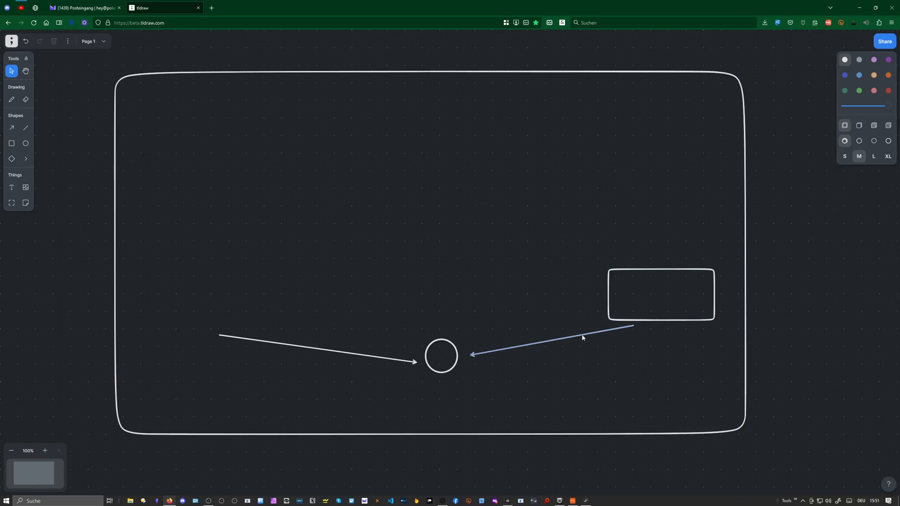
mouse_move(518, 349)
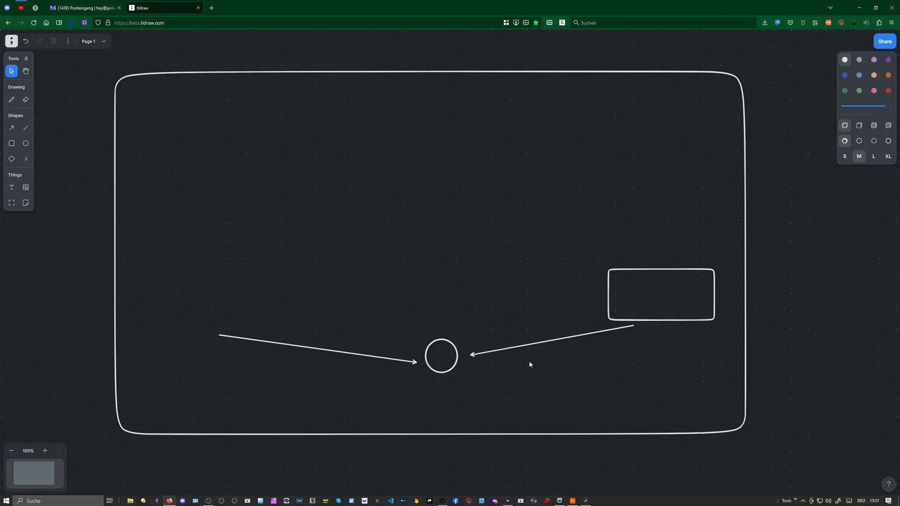
mouse_move(531, 366)
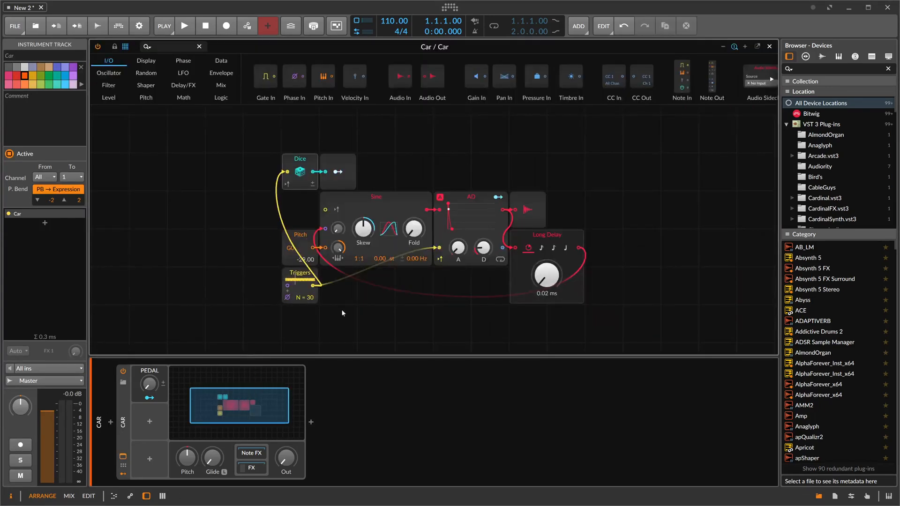
mouse_move(299, 351)
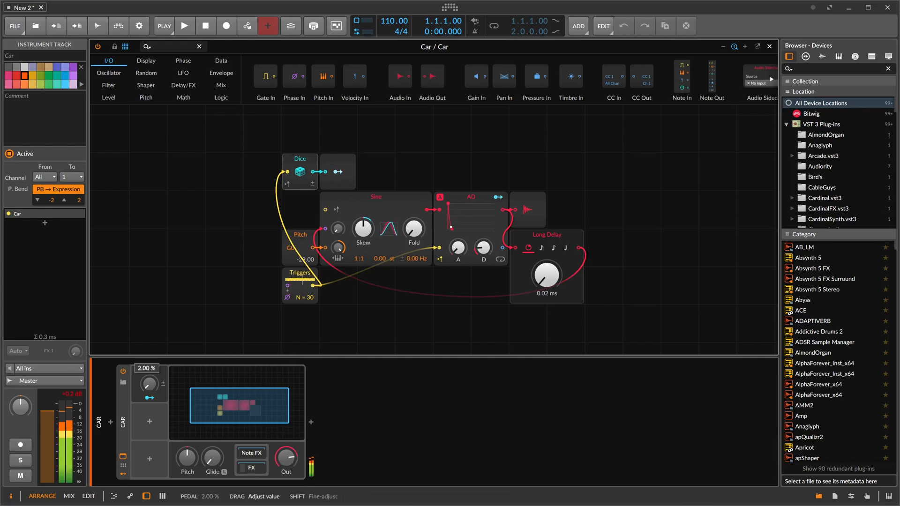
Step: Adjust the Car's PEDAL knob, search 'peak' in the device browser, then cancel without adding anything
left_click_drag(149, 383, 155, 361)
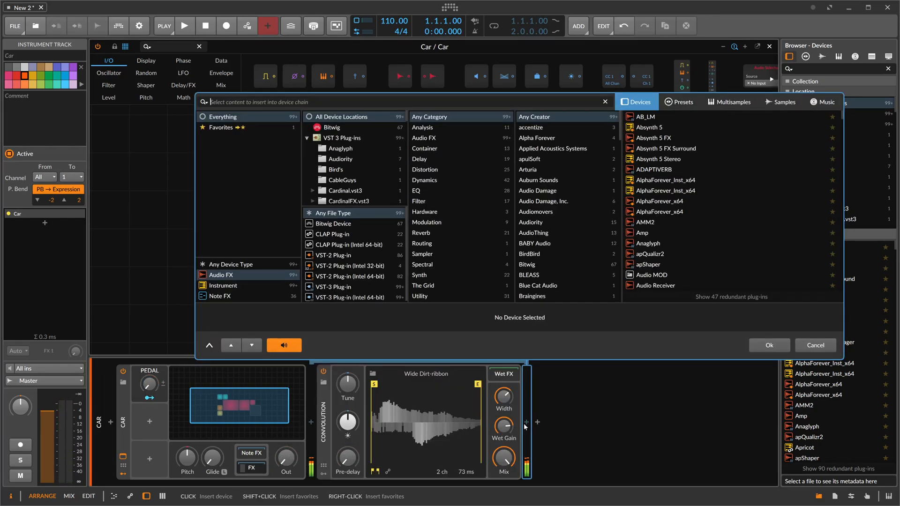
type("peak")
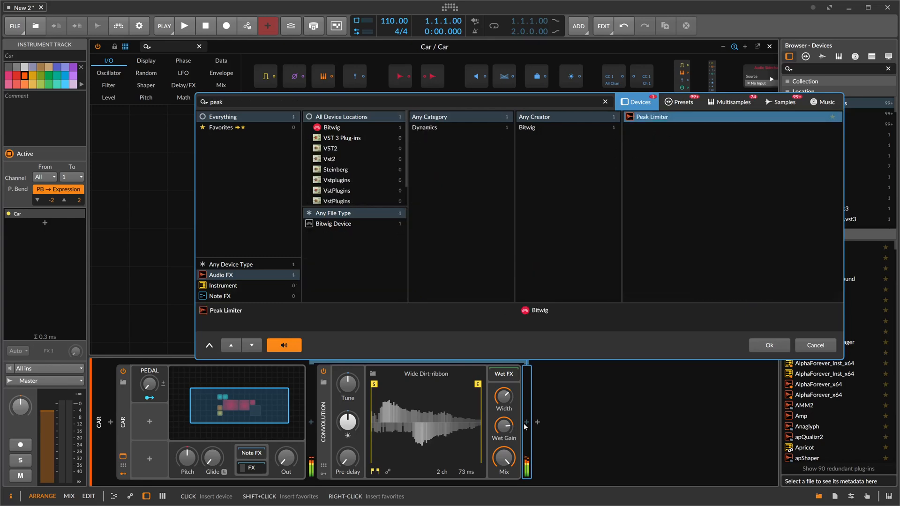
left_click(768, 345)
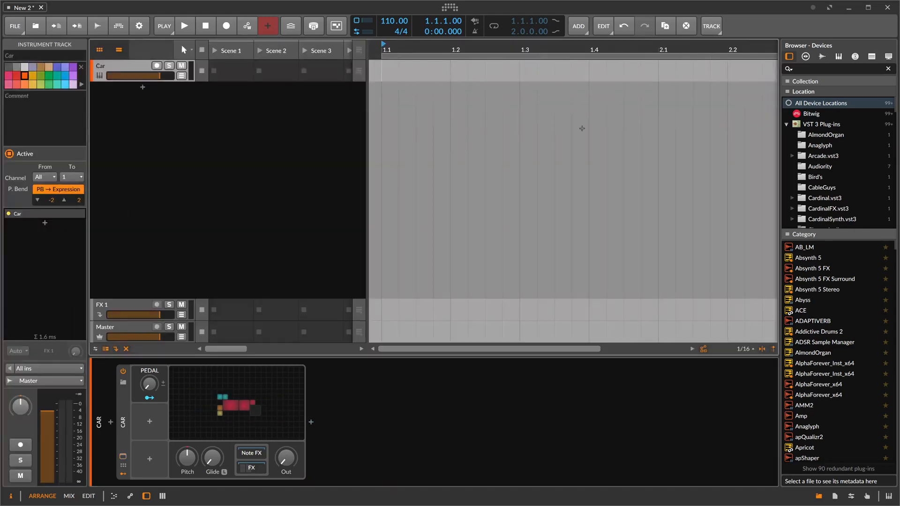
Step: Add an FX Grid after Car and place an Attenuate module at 100% level in its chain
left_click(311, 423)
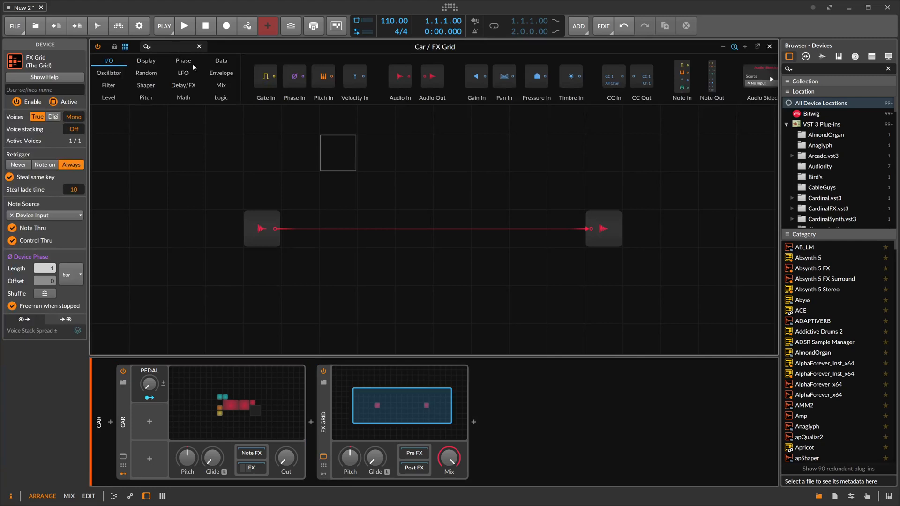
left_click(167, 47)
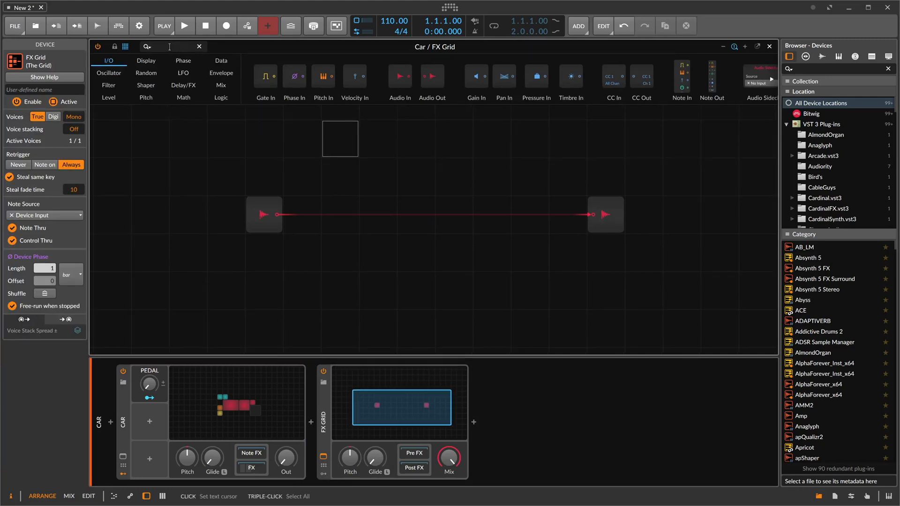
type("at")
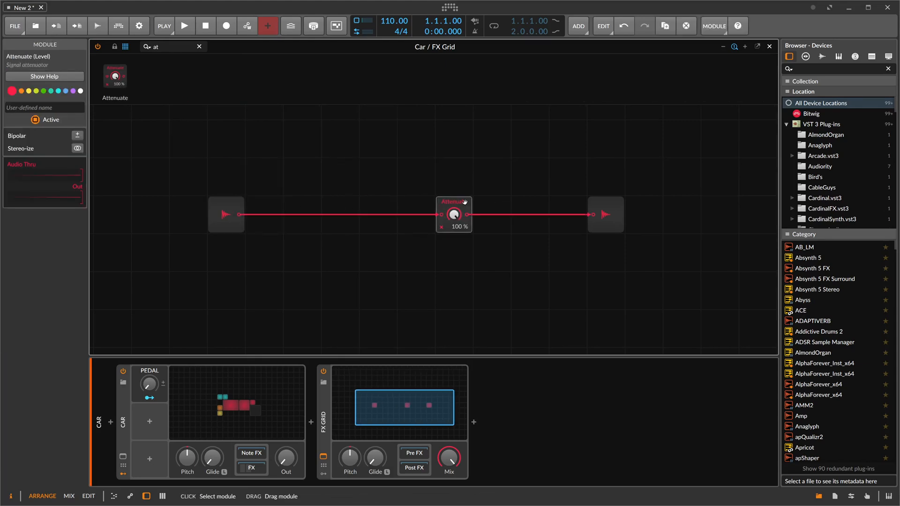
mouse_move(409, 226)
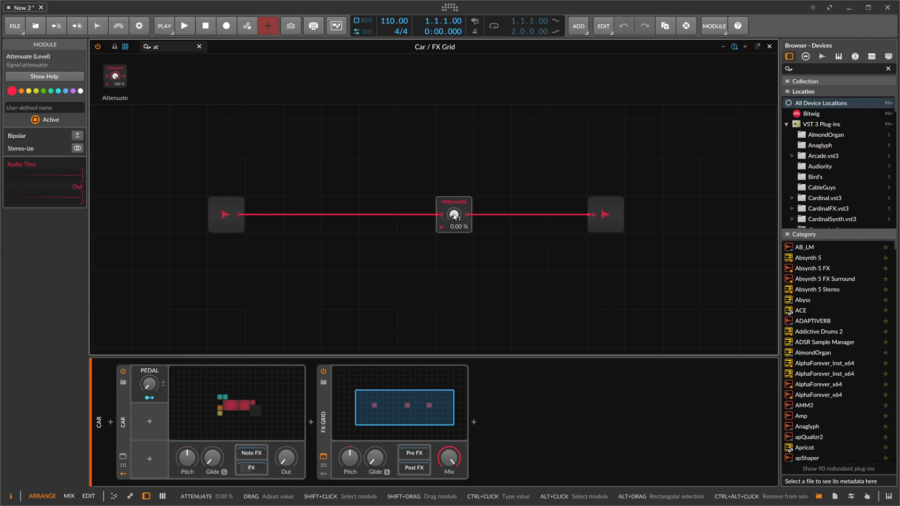
left_click_drag(454, 216, 454, 194)
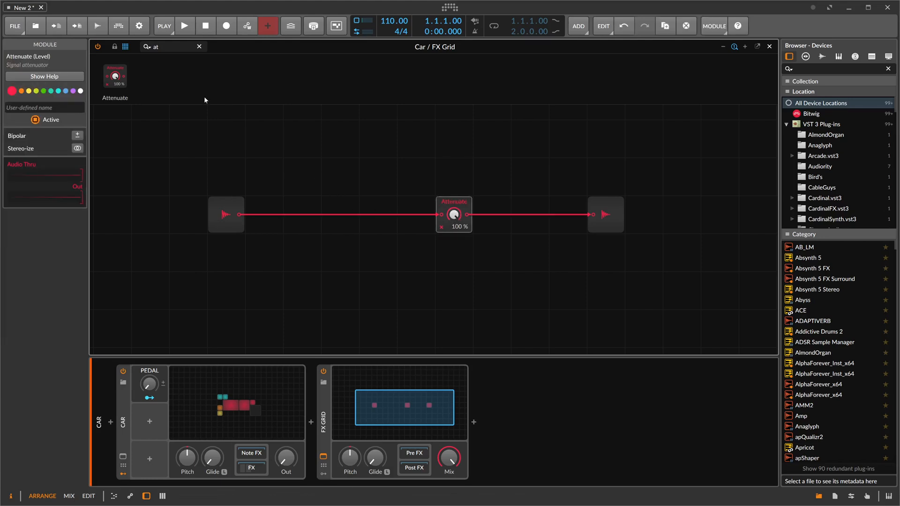
Step: Search 'delay' and drop a Delay module onto the cable ahead of Attenuate
type("delay")
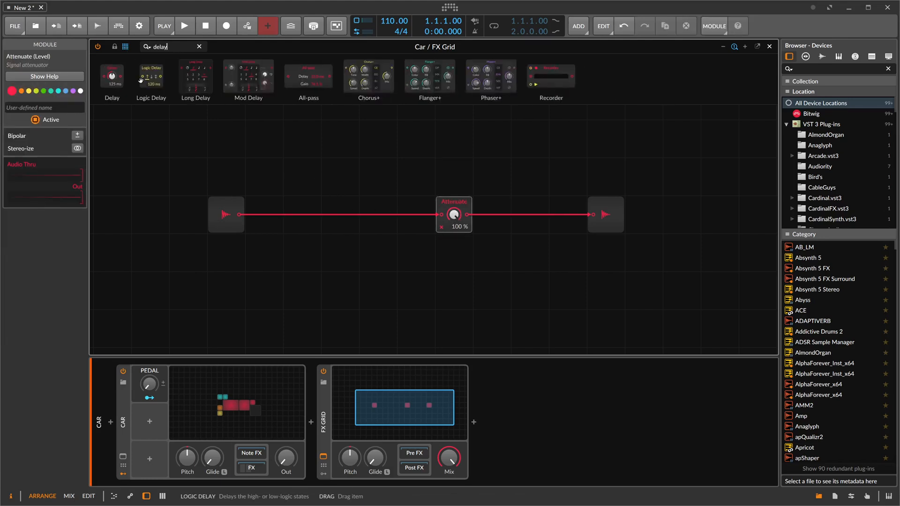
left_click_drag(111, 75, 415, 215)
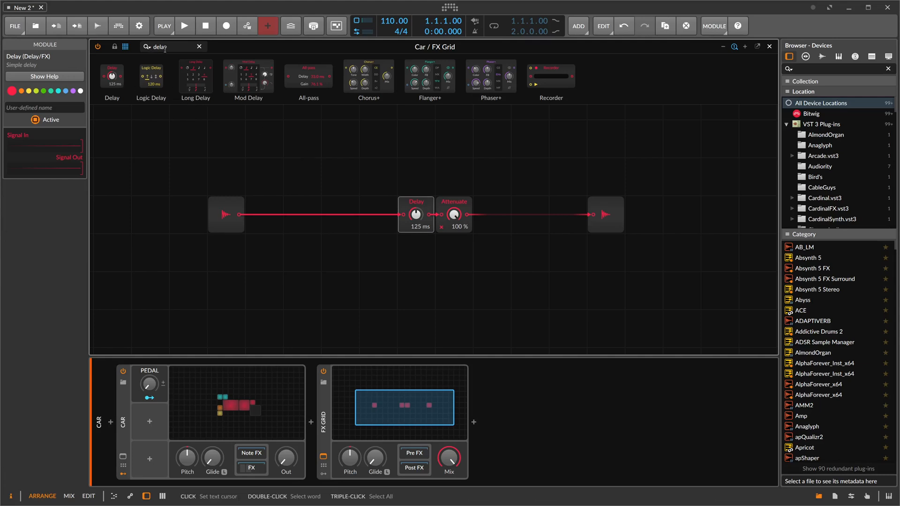
Step: Add a Pan module before Delay and enlarge the XY pad placed below the chain
type("pan")
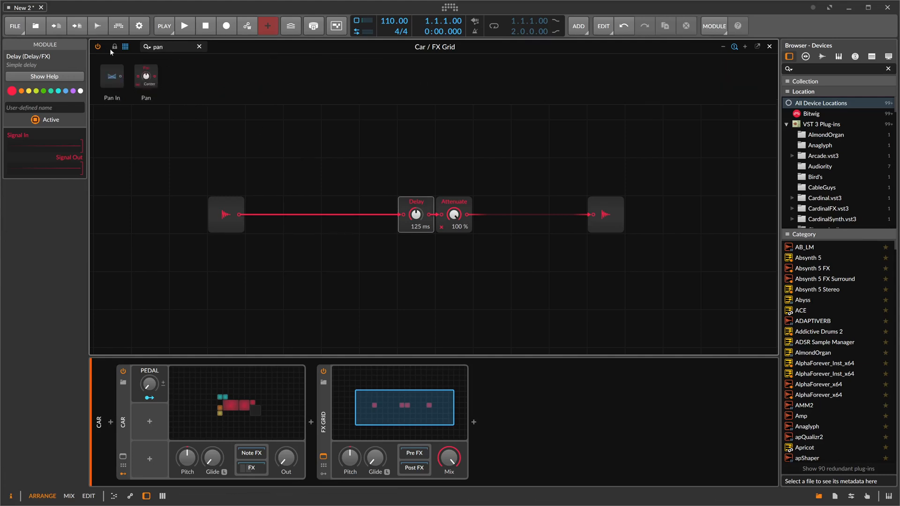
left_click(378, 216)
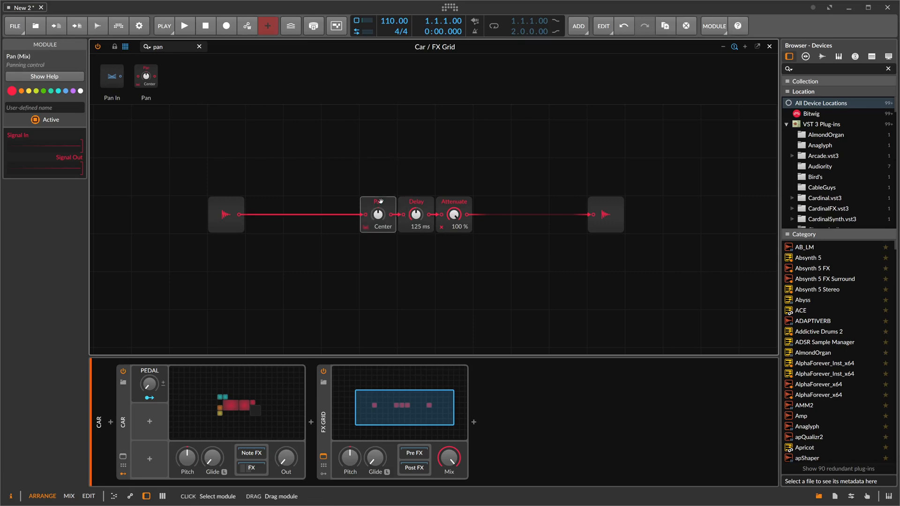
mouse_move(365, 202)
type("x")
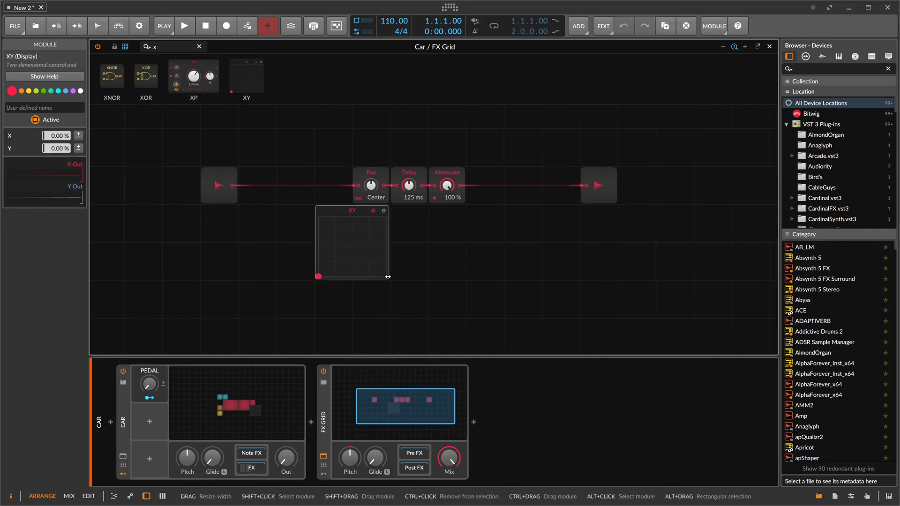
left_click_drag(388, 277, 499, 354)
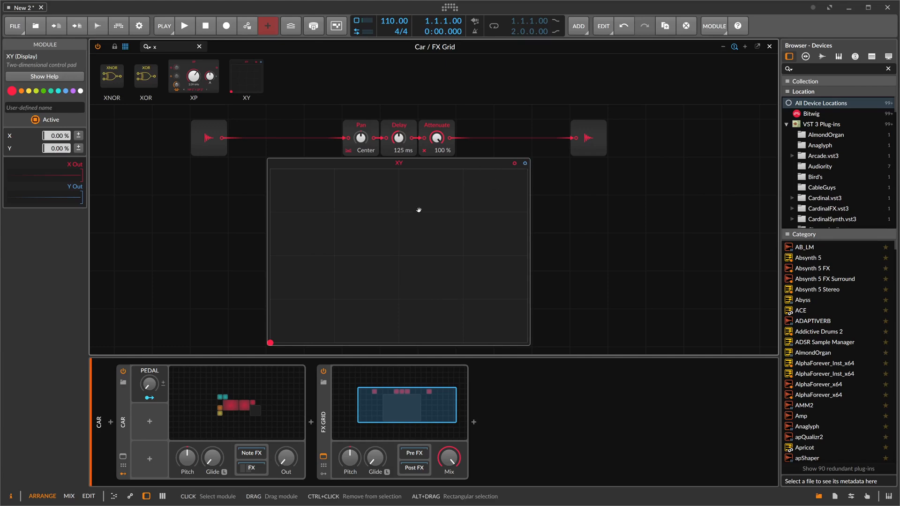
mouse_move(355, 168)
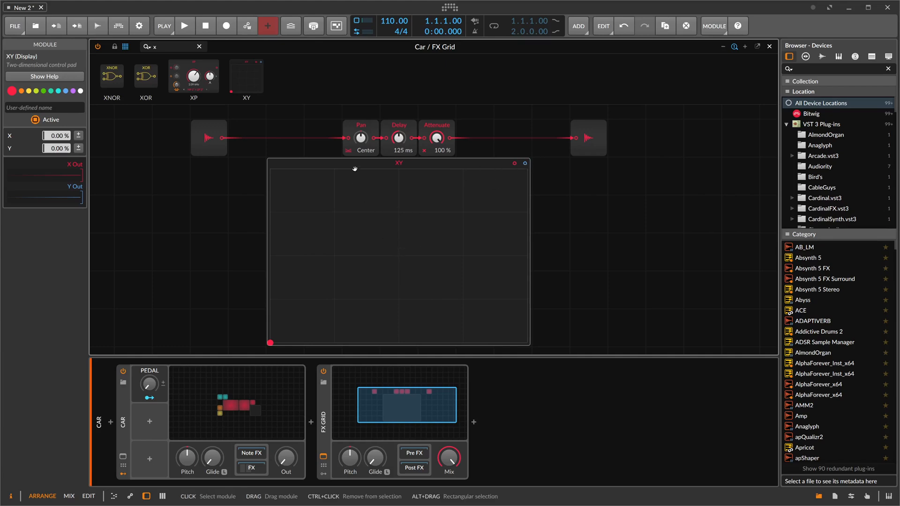
mouse_move(393, 167)
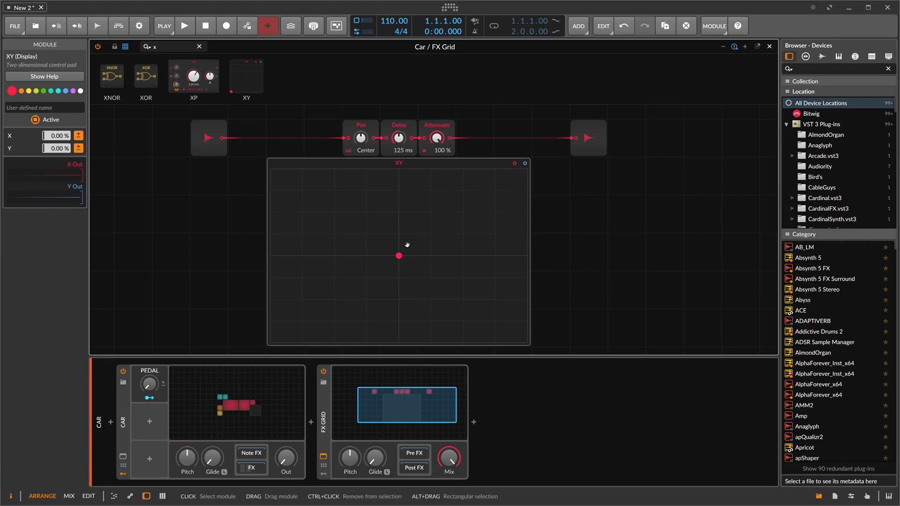
Step: Sweep the XY pad's point down and left, then bring it back to the centre (0%, 0%)
left_click_drag(399, 255, 397, 287)
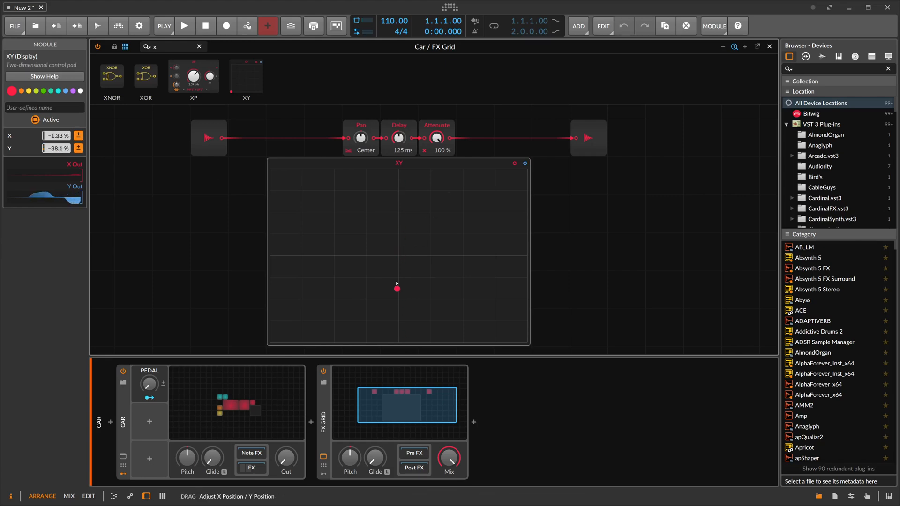
left_click_drag(396, 287, 270, 253)
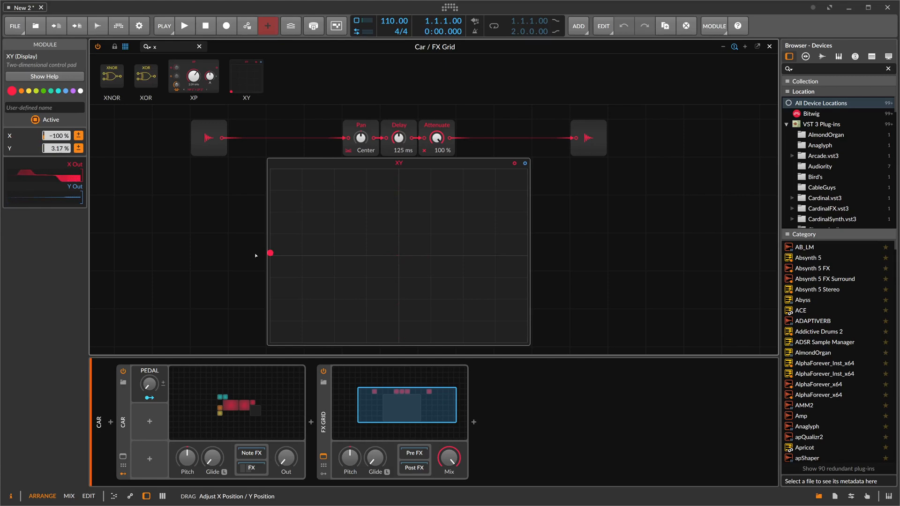
left_click_drag(270, 253, 405, 244)
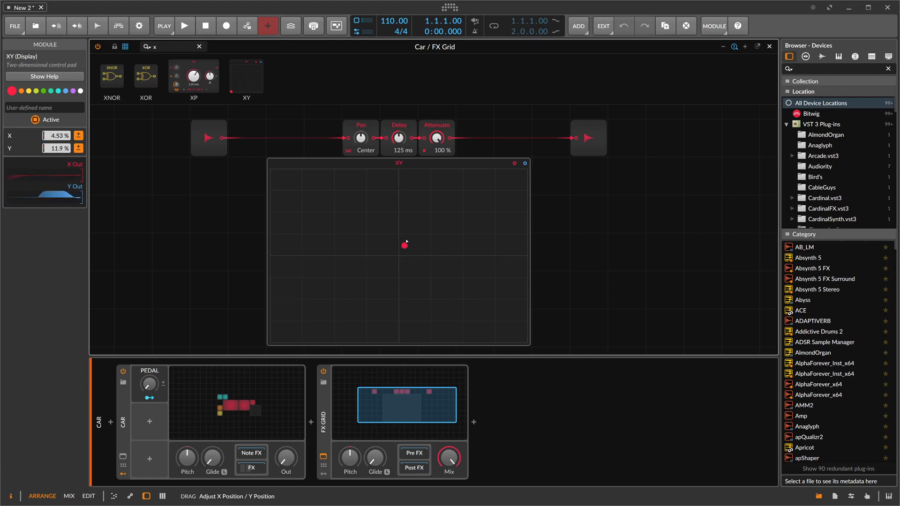
left_click_drag(405, 245, 398, 198)
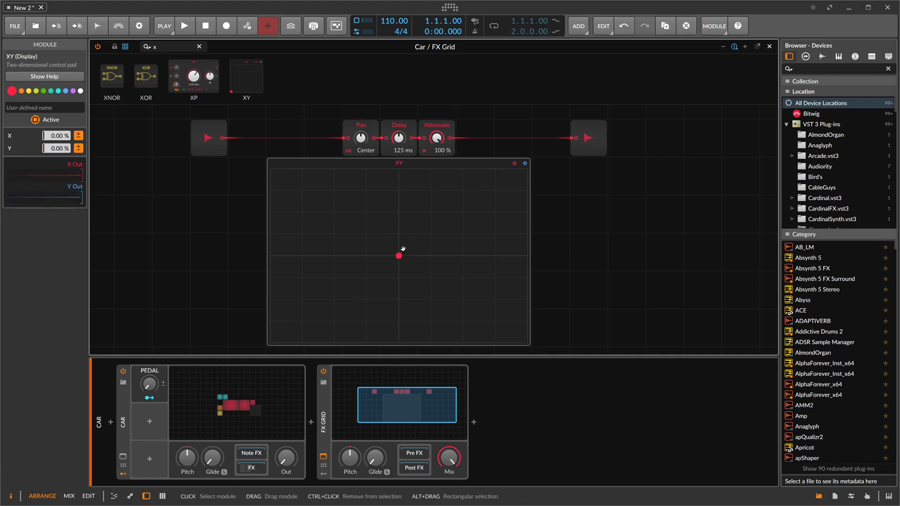
mouse_move(436, 139)
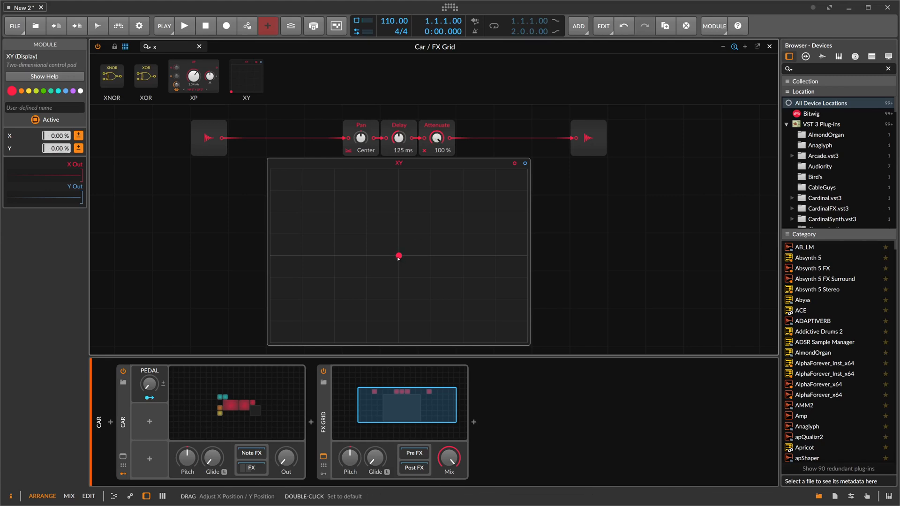
mouse_move(390, 265)
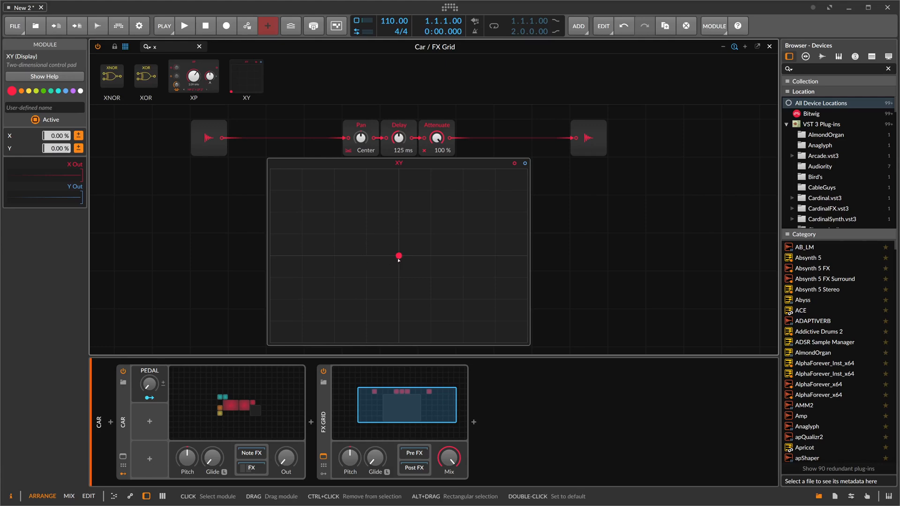
Step: Place a Modulator Out, cable XY's Y output into it, and test the pad before recentring it
left_click_drag(398, 255, 386, 258)
type("mod")
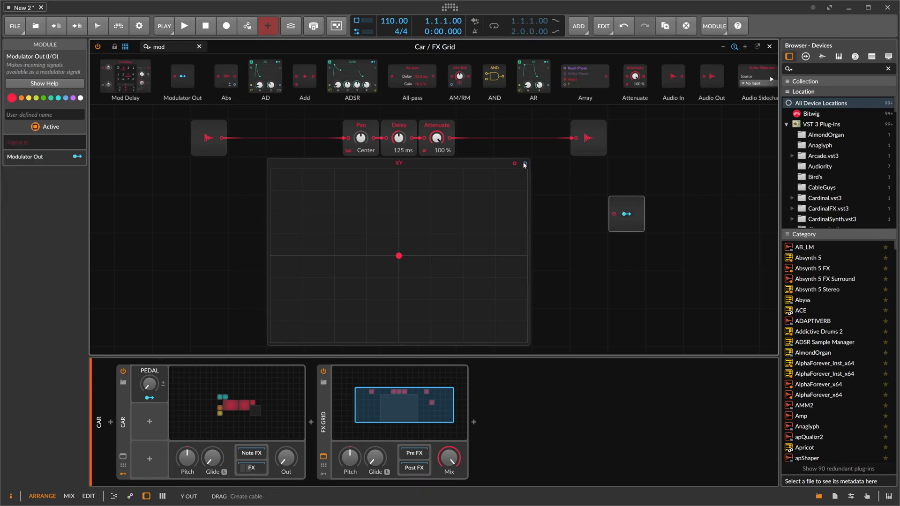
left_click_drag(514, 163, 612, 214)
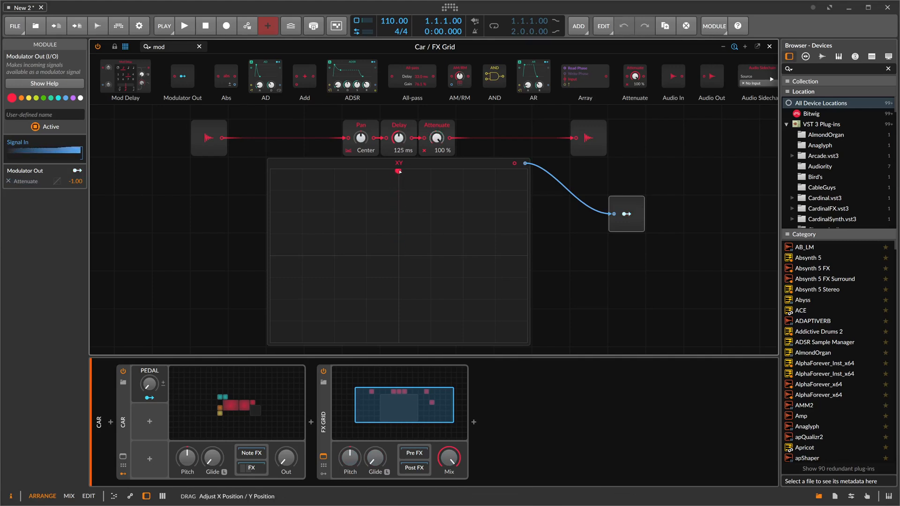
left_click_drag(398, 170, 399, 255)
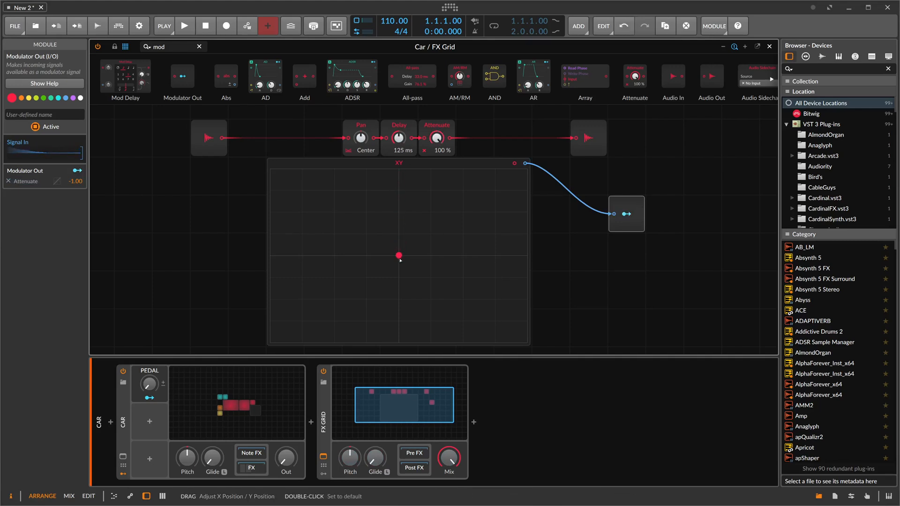
left_click_drag(400, 255, 400, 339)
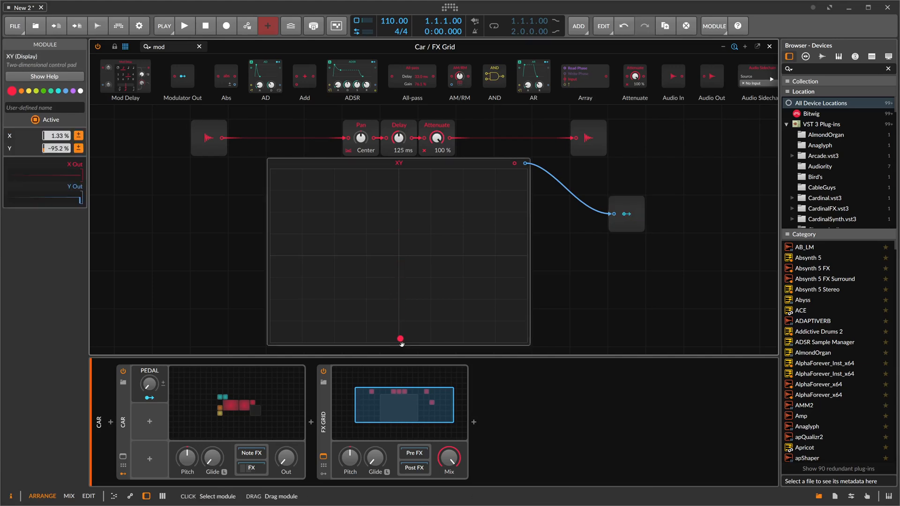
left_click_drag(400, 338, 399, 254)
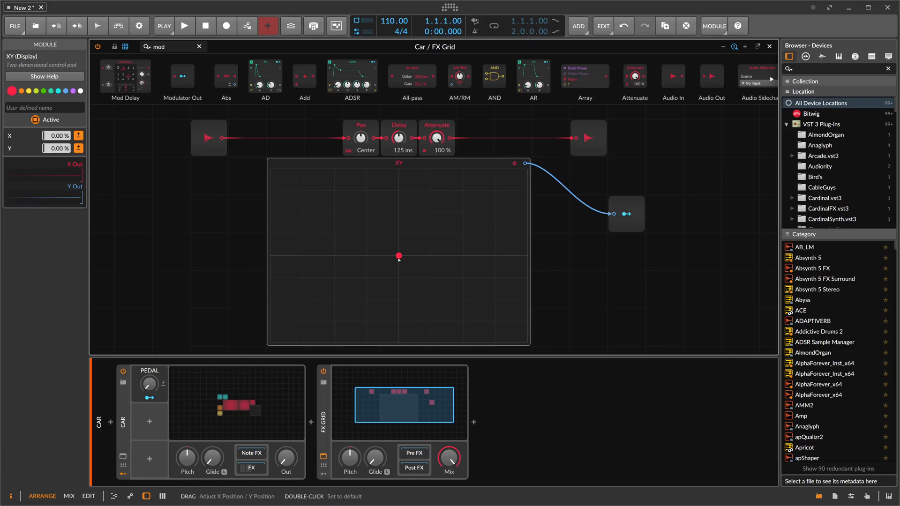
left_click_drag(399, 256, 399, 342)
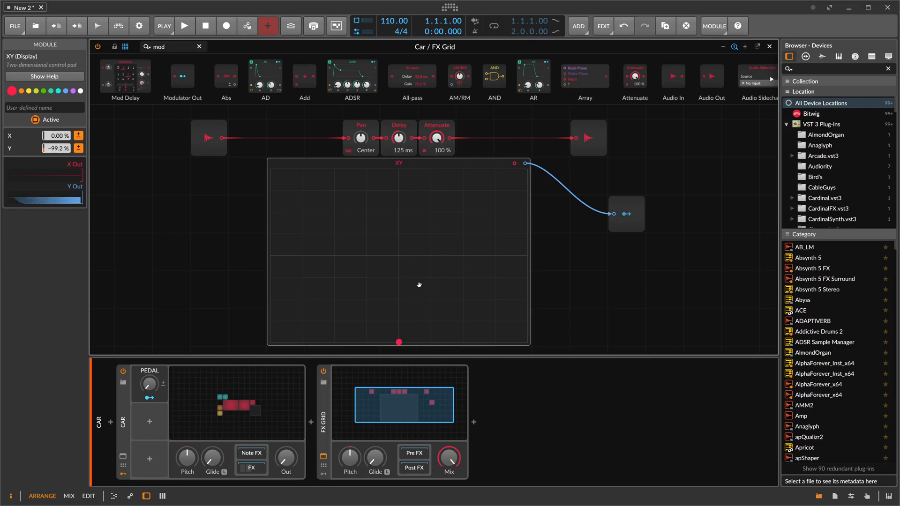
double_click(399, 341)
type("osc")
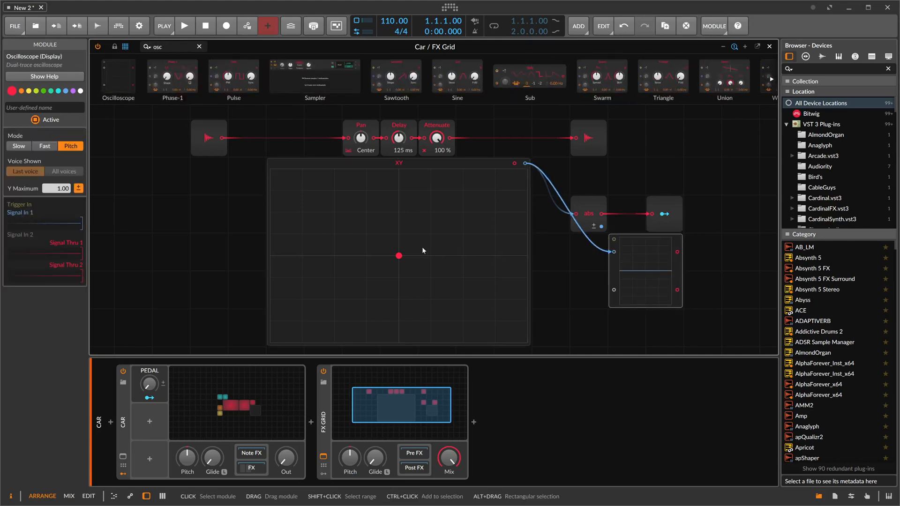
Step: Monitor the Abs output on an Oscilloscope while sweeping the XY point top to bottom
left_click_drag(400, 255, 399, 172)
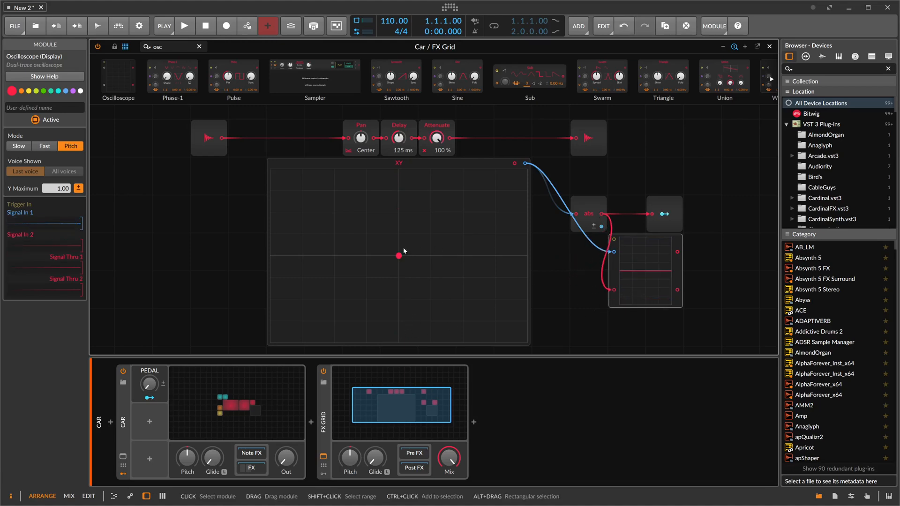
left_click_drag(399, 255, 399, 173)
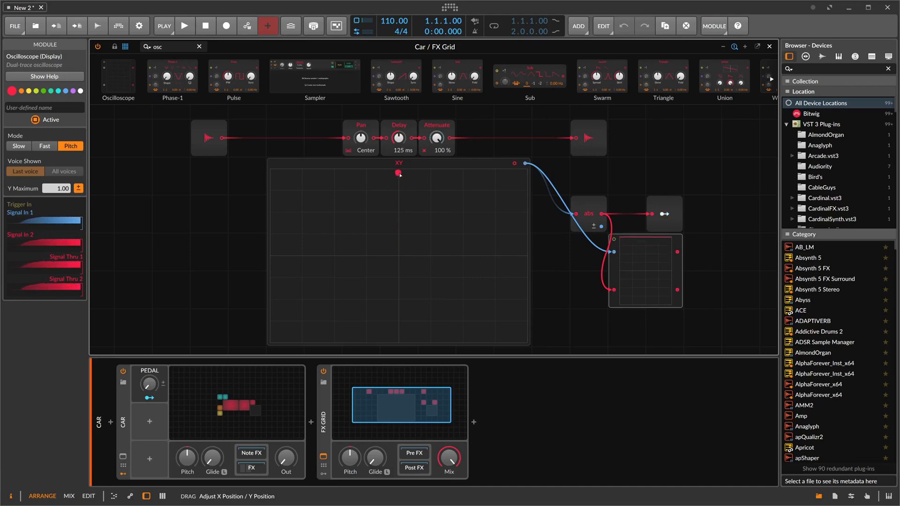
left_click_drag(399, 174, 399, 341)
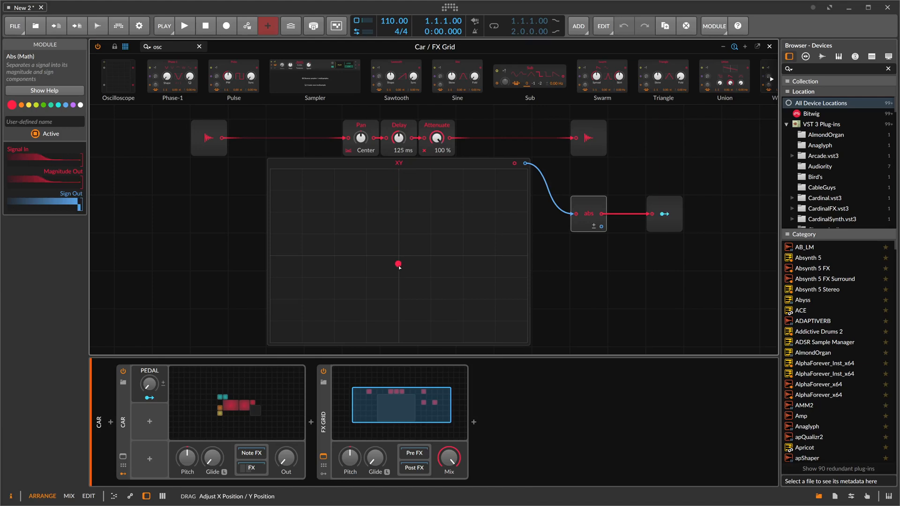
left_click_drag(397, 264, 400, 337)
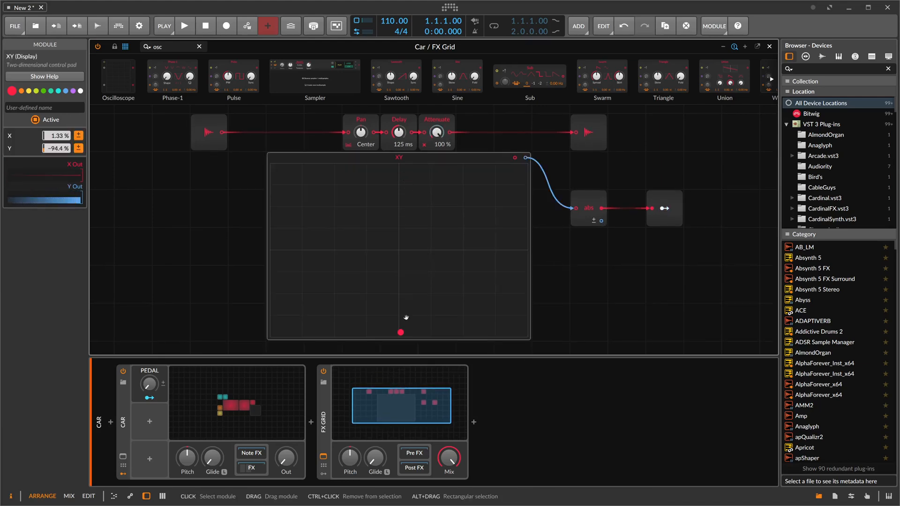
double_click(400, 331)
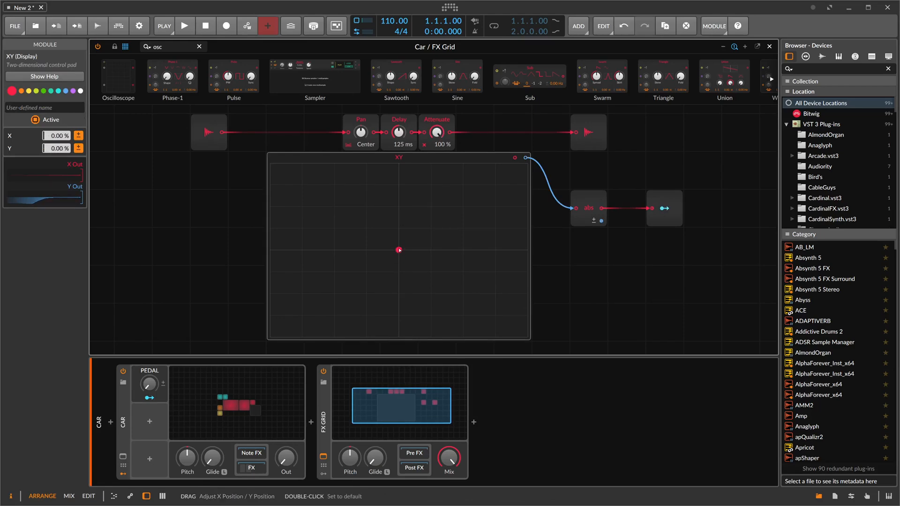
left_click(664, 208)
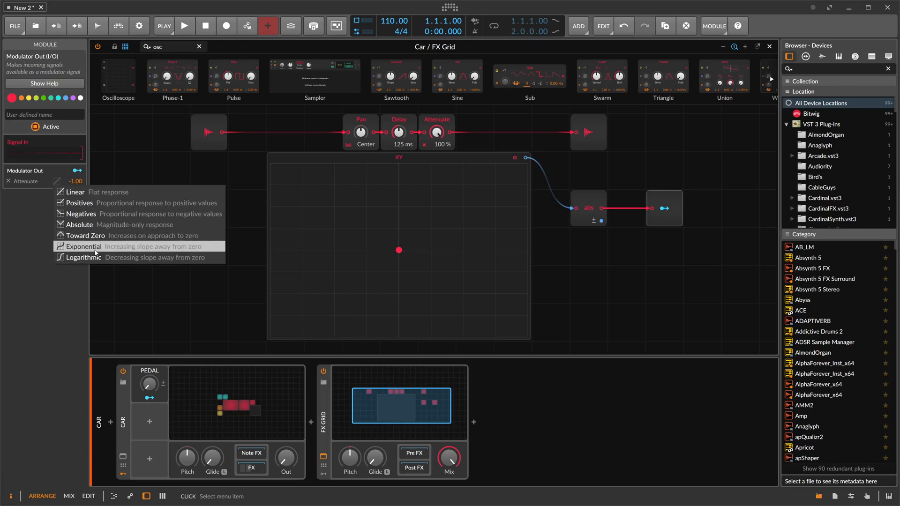
left_click(83, 247)
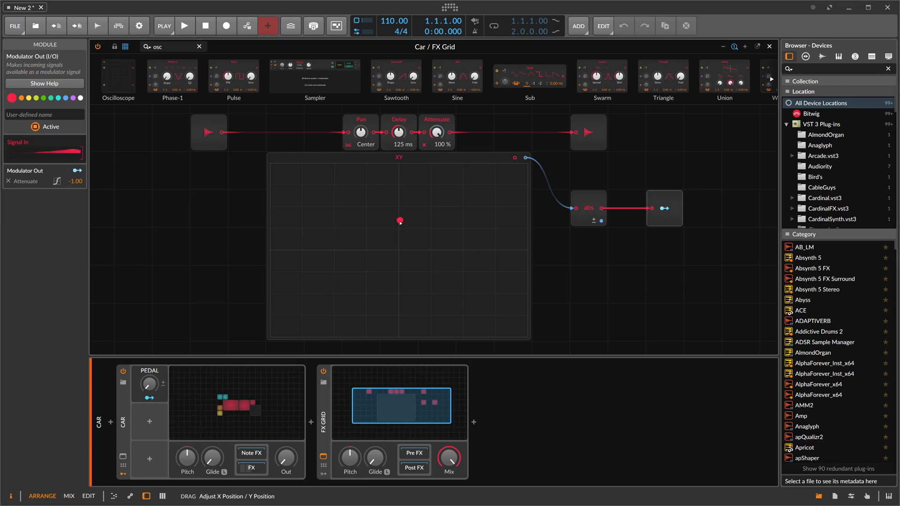
double_click(400, 221)
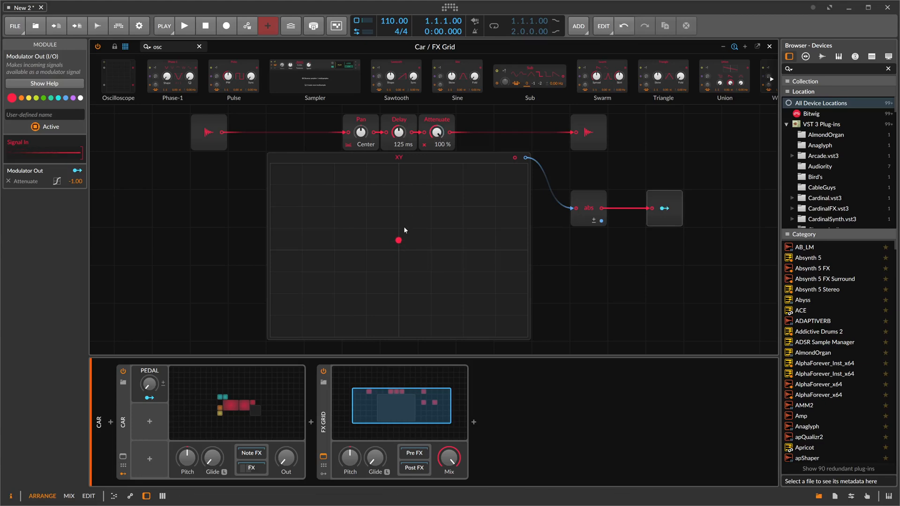
left_click_drag(399, 241, 400, 171)
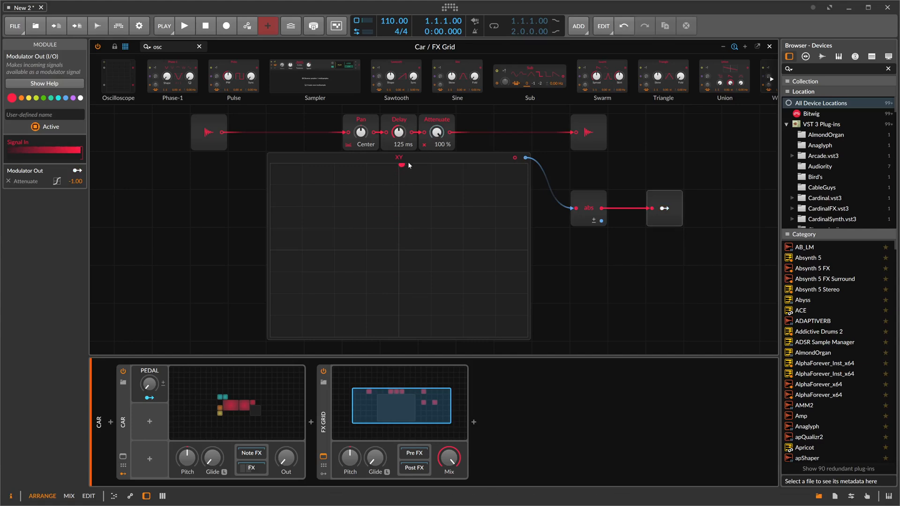
left_click_drag(402, 165, 396, 179)
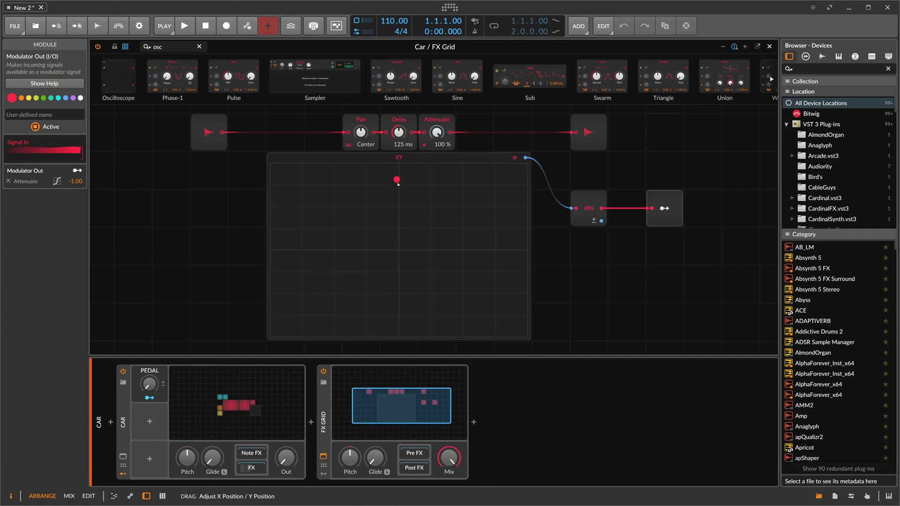
left_click_drag(396, 180, 399, 250)
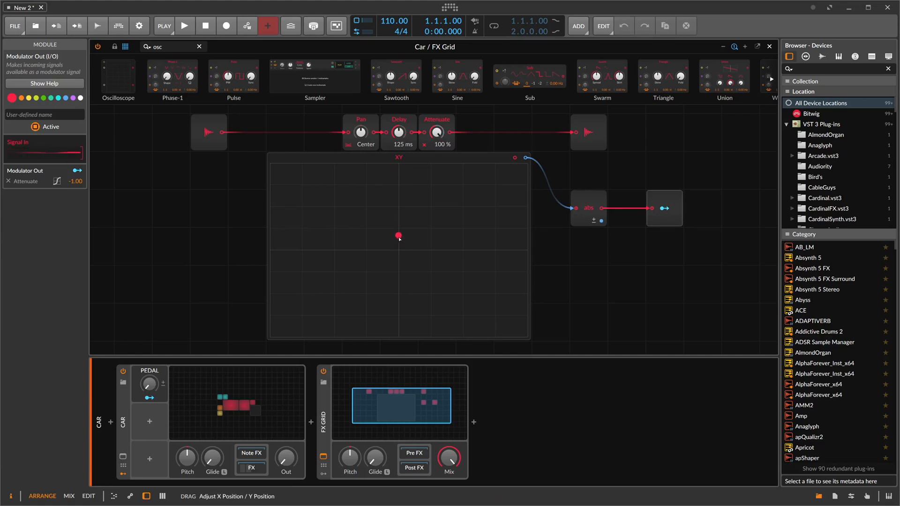
left_click_drag(399, 235, 398, 250)
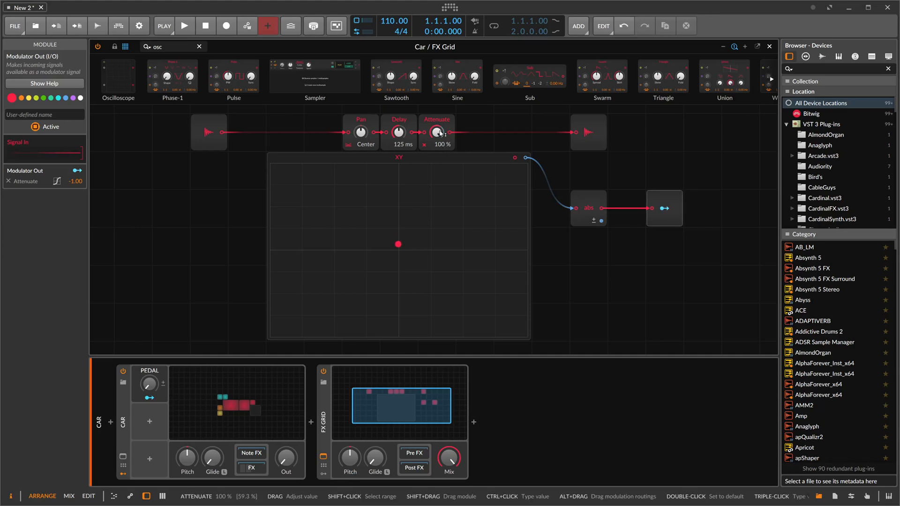
mouse_move(397, 244)
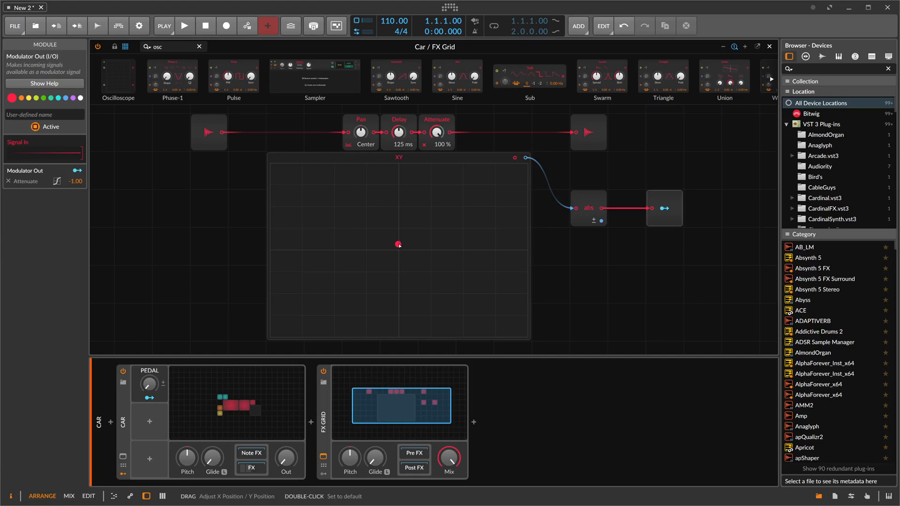
left_click_drag(398, 244, 396, 185)
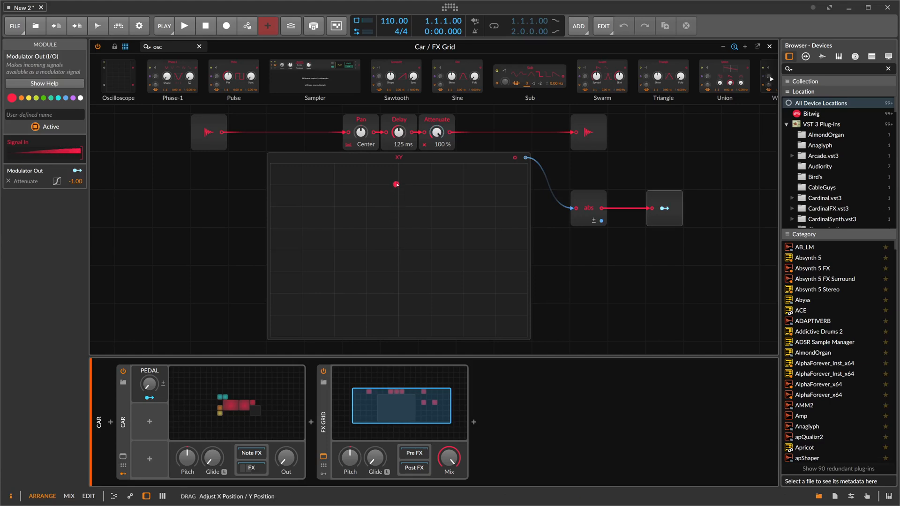
left_click_drag(396, 185, 399, 166)
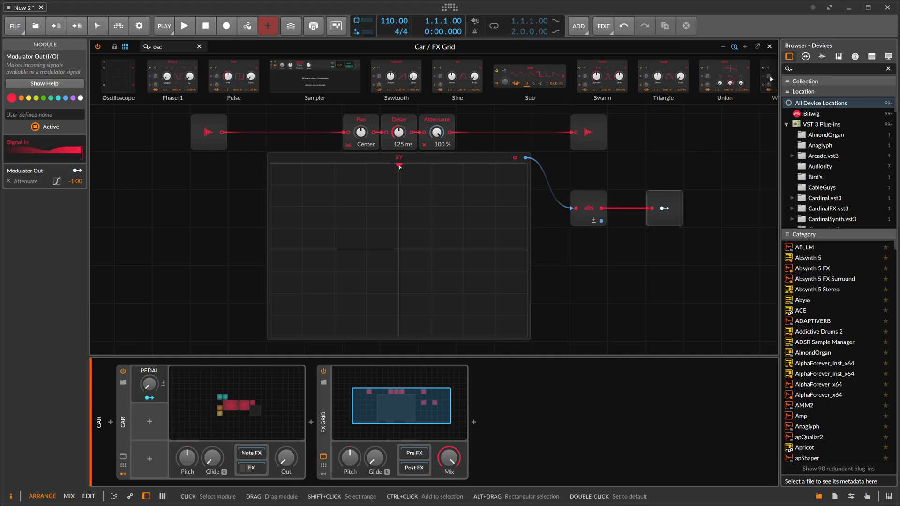
left_click_drag(399, 167, 398, 231)
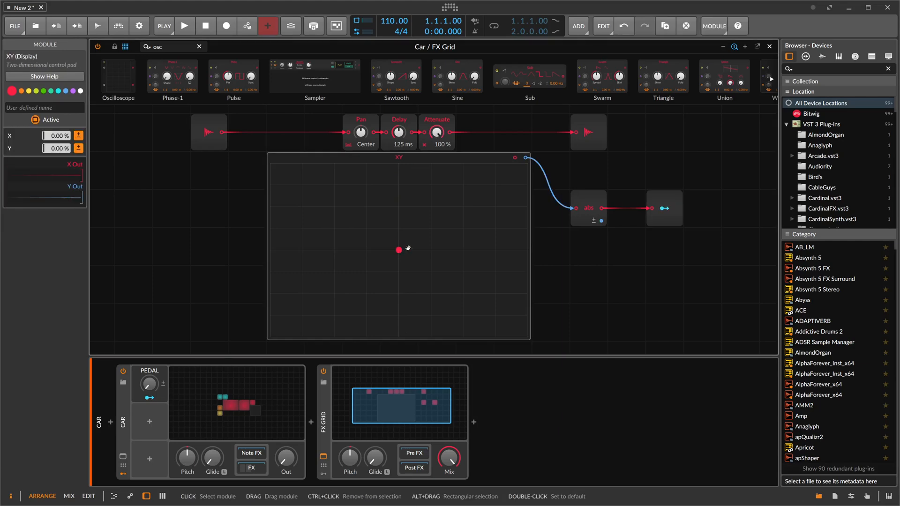
mouse_move(409, 234)
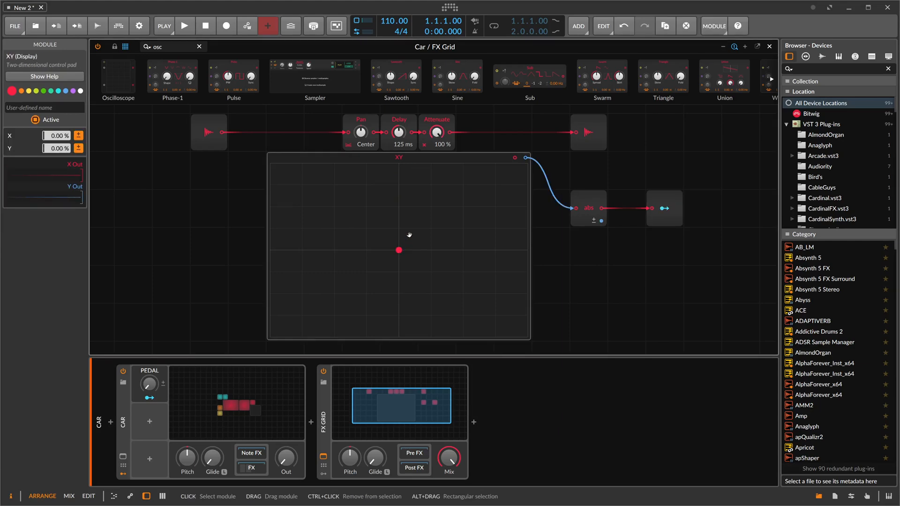
Step: Nudge and reset the XY point, then sweep it right and back to check the summed Abs/Add signal
left_click_drag(400, 249, 396, 255)
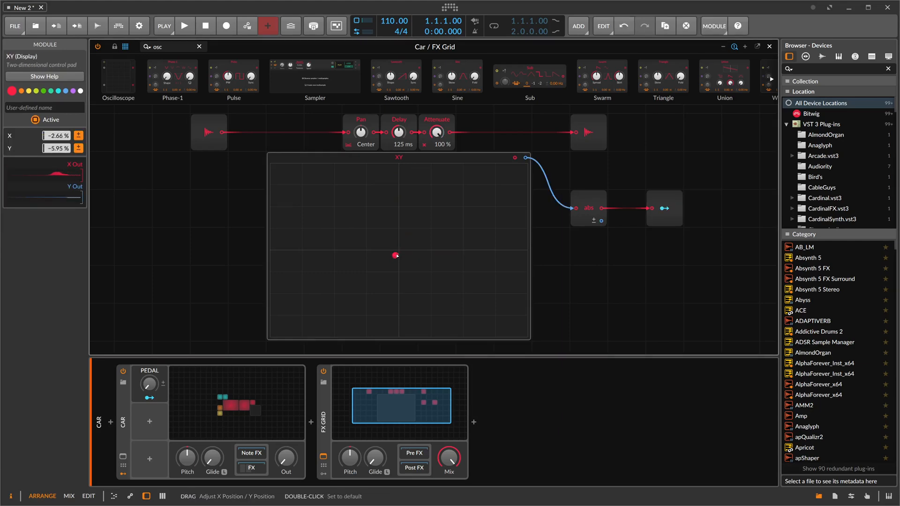
double_click(395, 255)
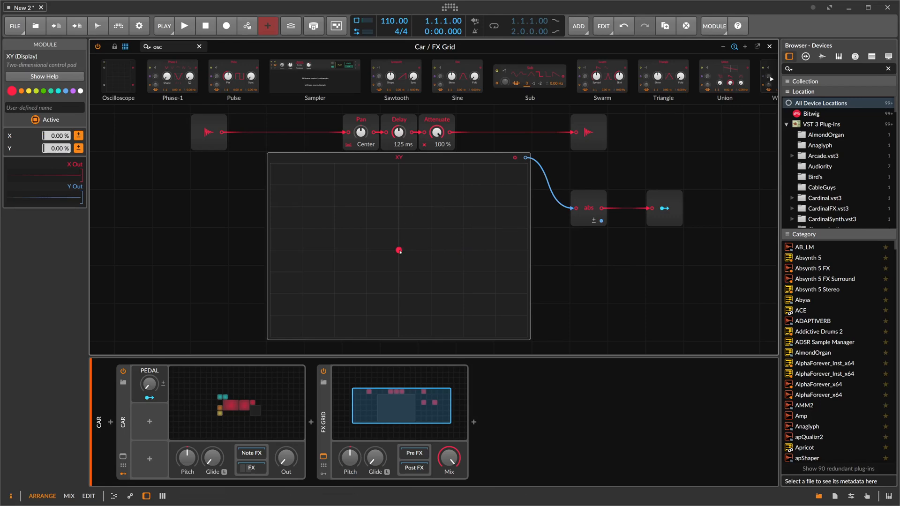
left_click_drag(399, 250, 448, 251)
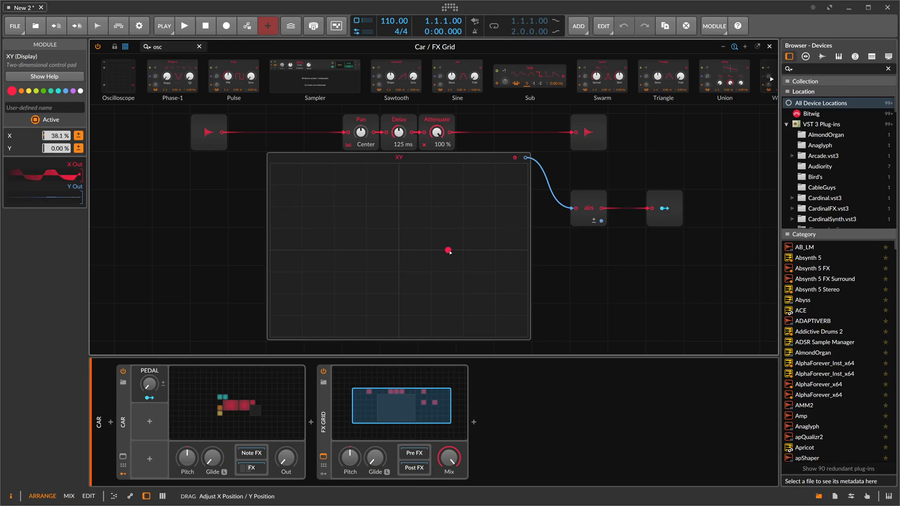
left_click_drag(449, 251, 402, 255)
type("add")
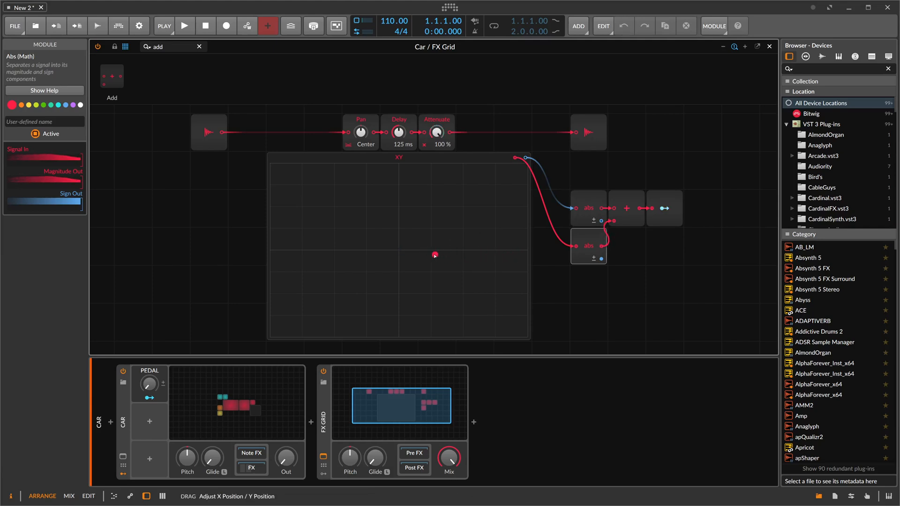
Step: Sweep the XY puck right, left and to the top, returning it to the centre each time
left_click_drag(434, 255, 276, 253)
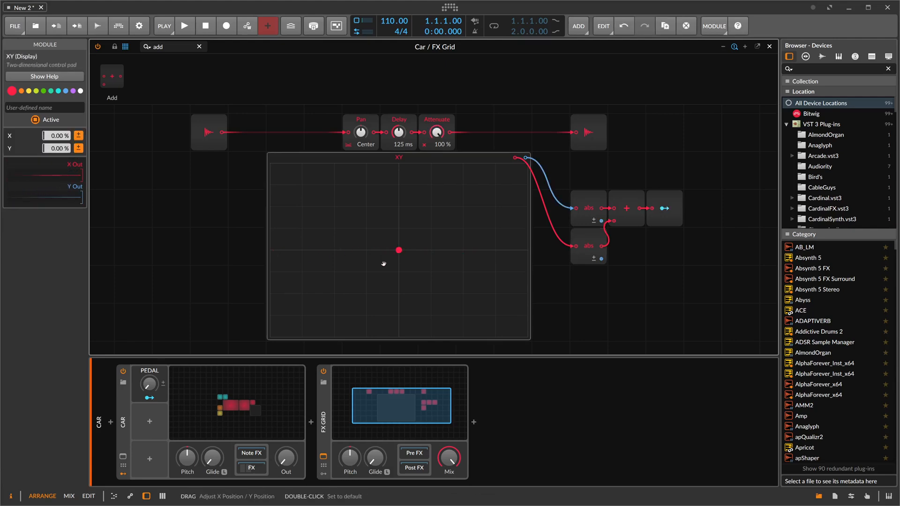
left_click(185, 26)
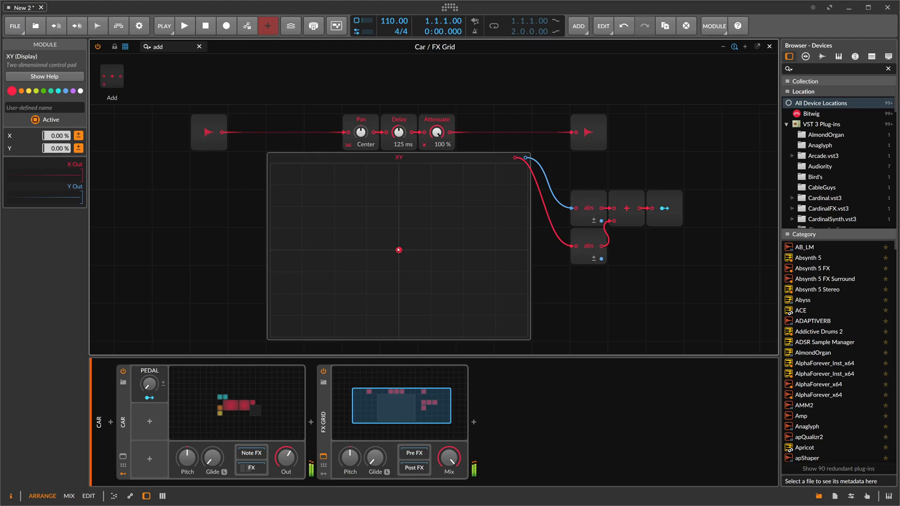
left_click_drag(397, 249, 497, 252)
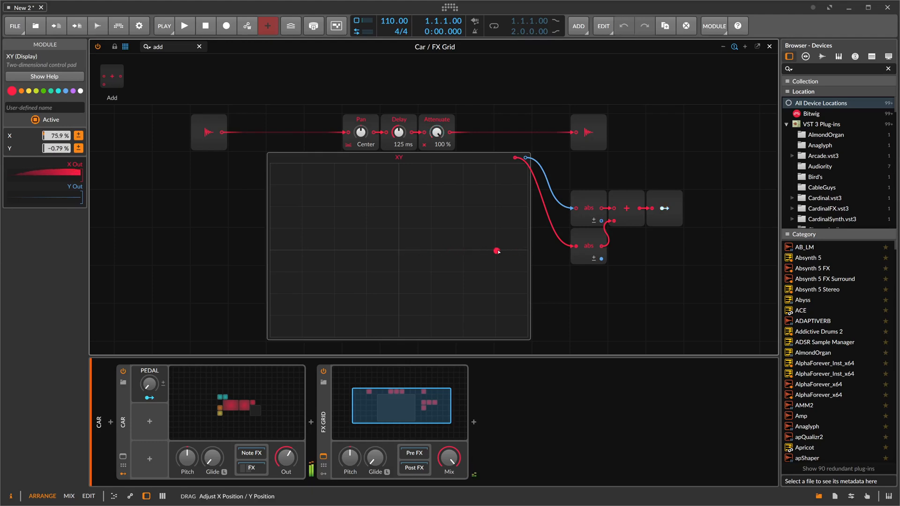
left_click_drag(496, 251, 398, 251)
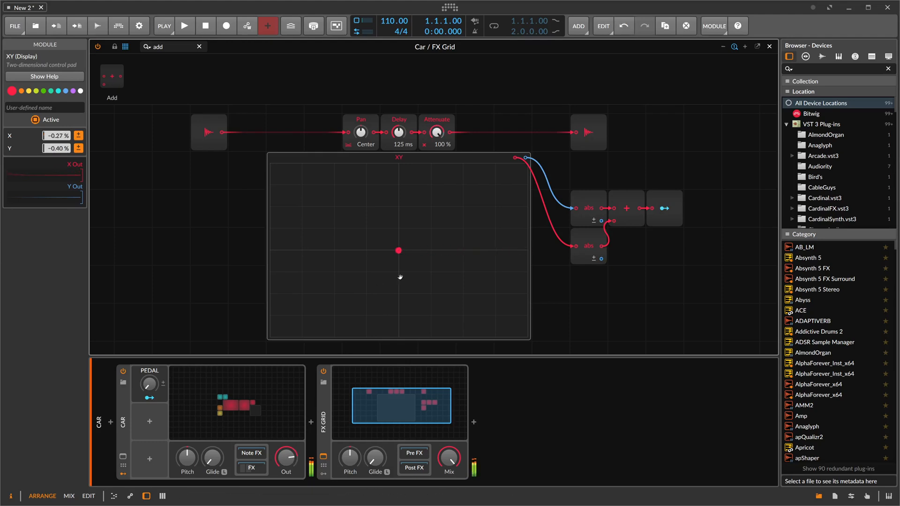
left_click_drag(399, 250, 305, 249)
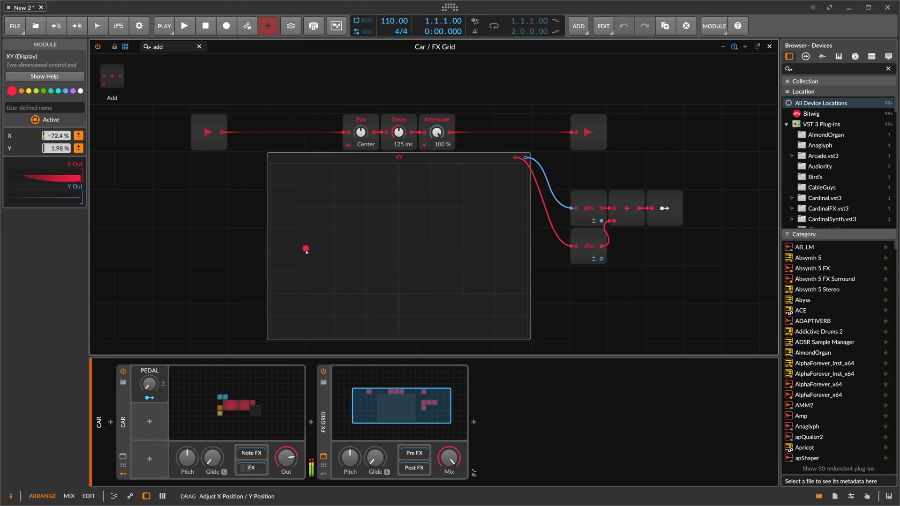
left_click_drag(305, 249, 423, 252)
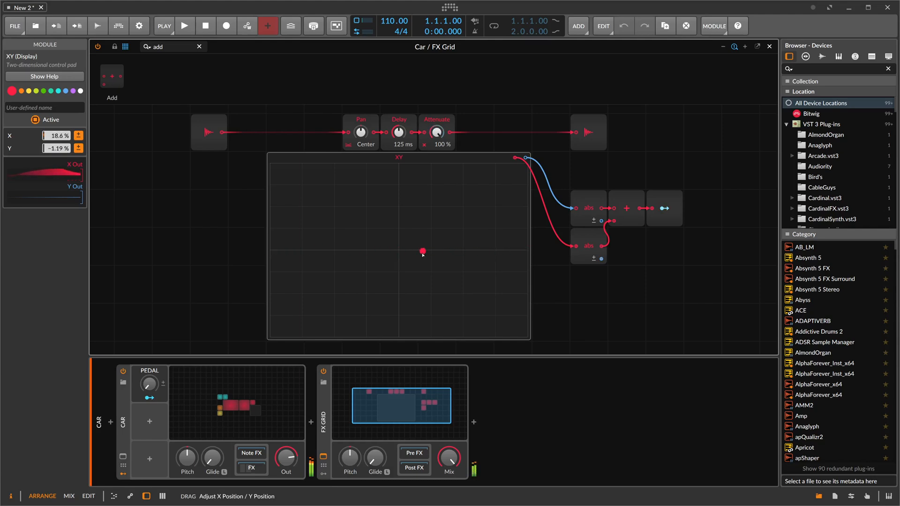
left_click_drag(422, 252, 403, 171)
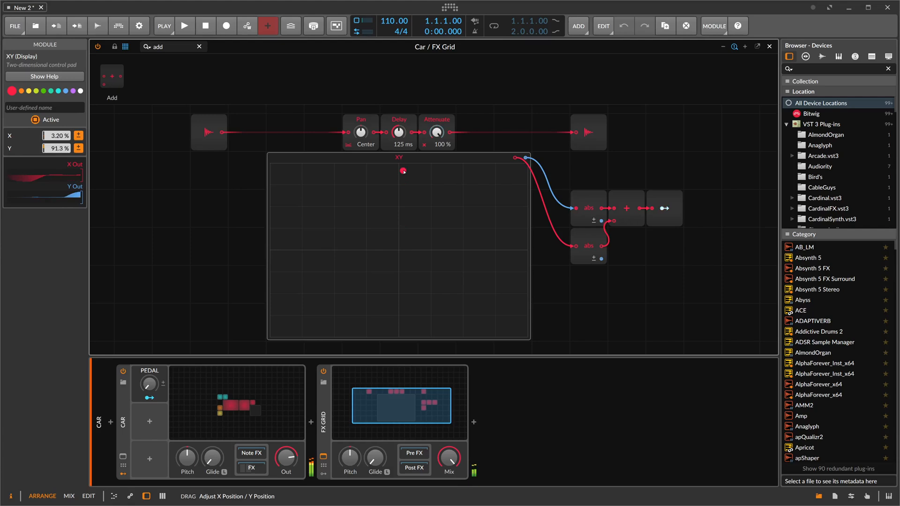
left_click_drag(403, 170, 399, 281)
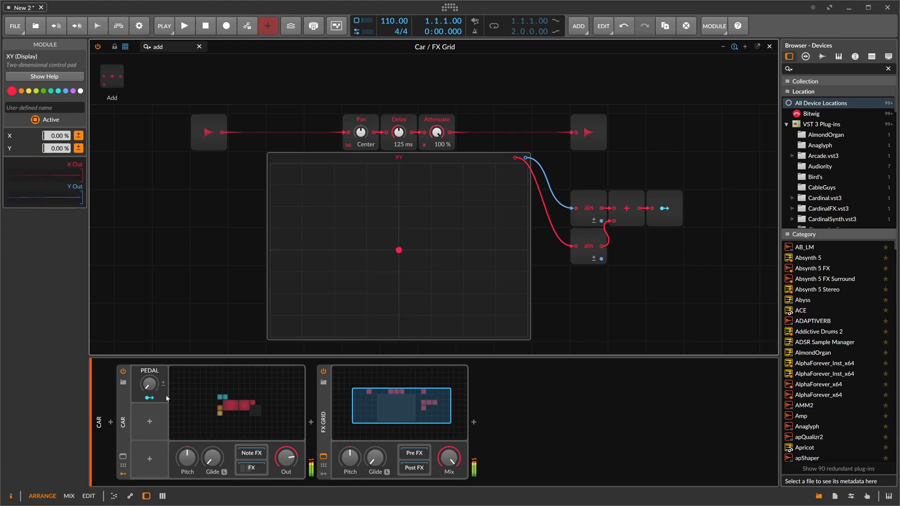
Step: Sweep the puck to the bottom, far right and left, then double-click to reset it to 0% X, 0% Y
left_click_drag(399, 249, 400, 245)
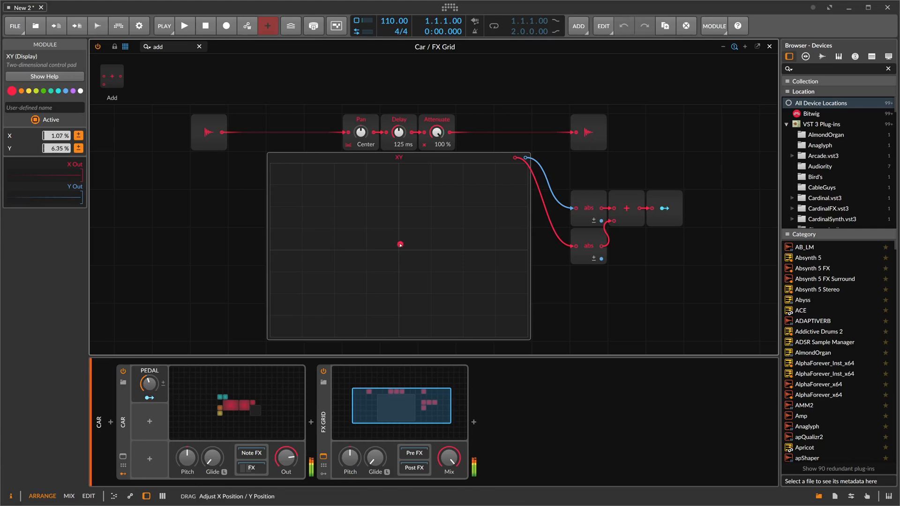
left_click_drag(399, 244, 399, 337)
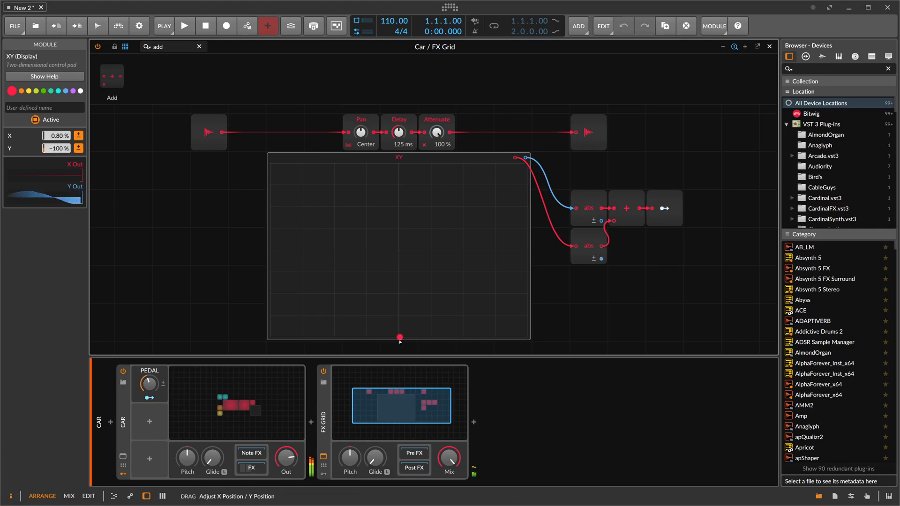
left_click_drag(400, 336, 522, 252)
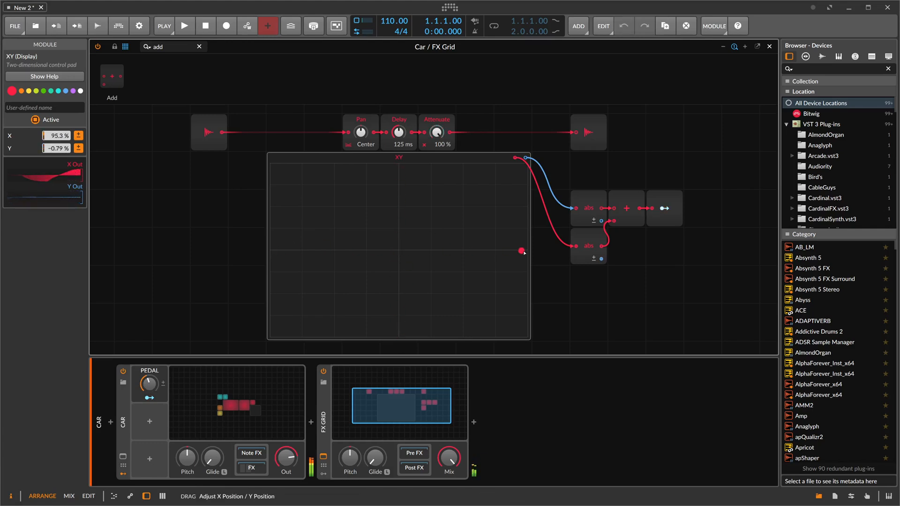
left_click_drag(522, 252, 354, 261)
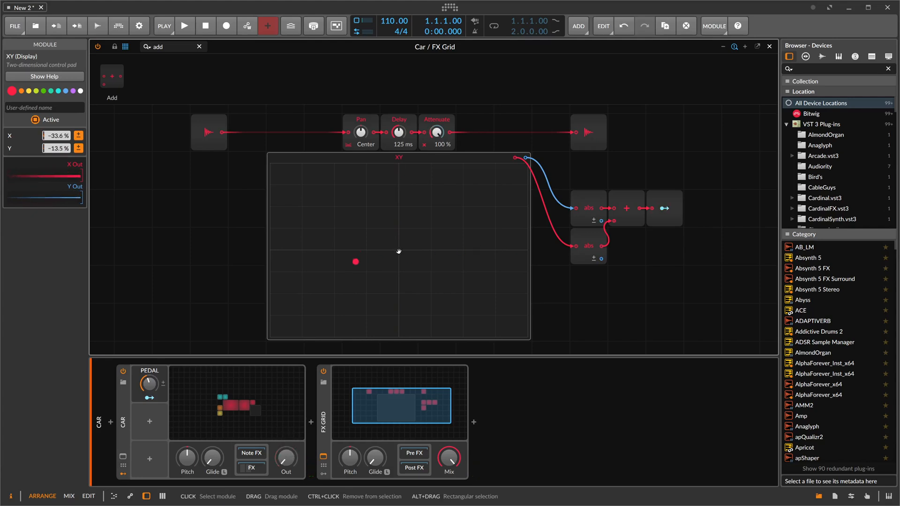
left_click_drag(354, 261, 354, 247)
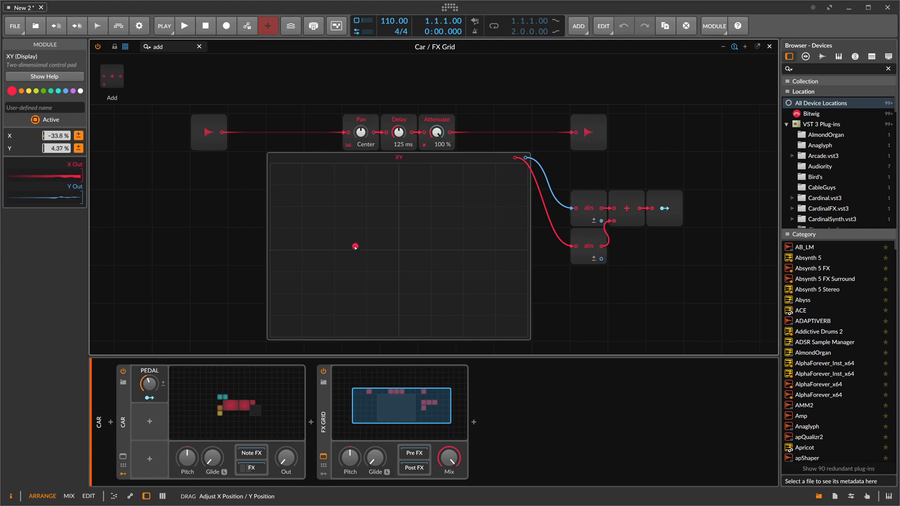
left_click_drag(354, 246, 434, 274)
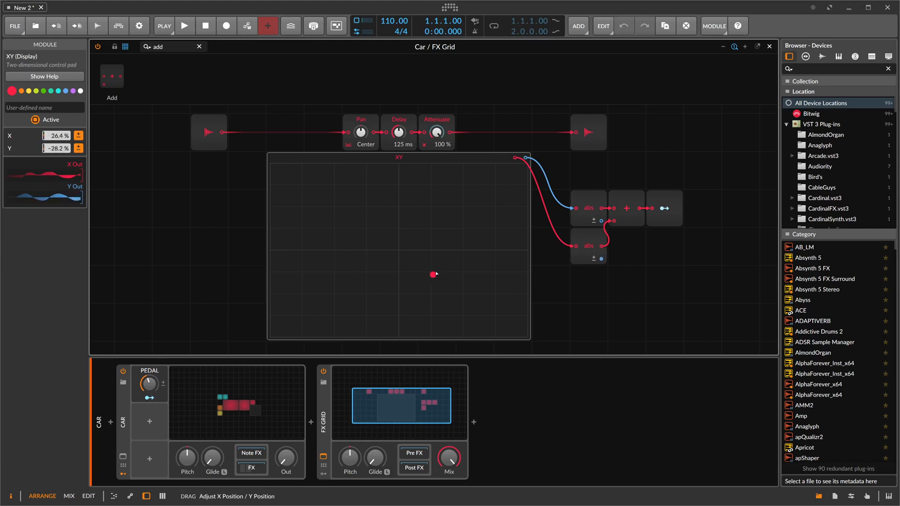
double_click(434, 274)
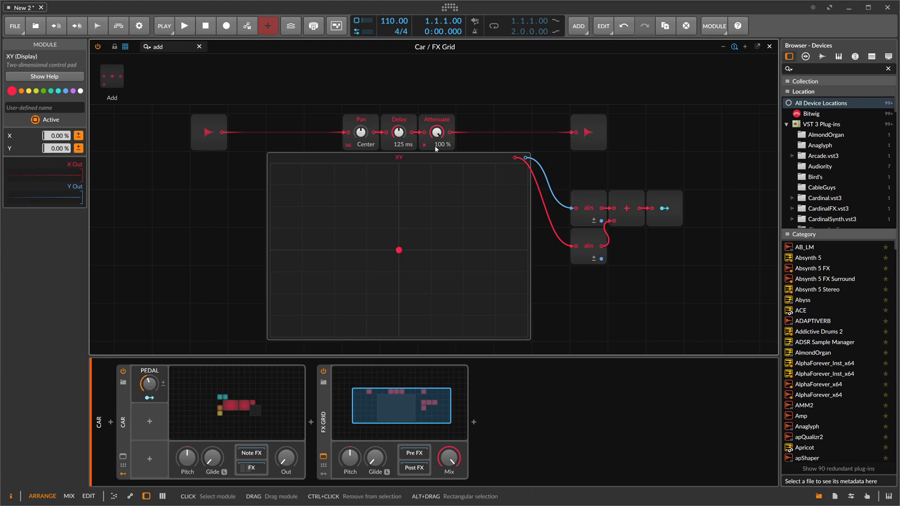
Step: Give the Attenuate module the custom name 'Vol' in the Inspector
left_click(435, 132)
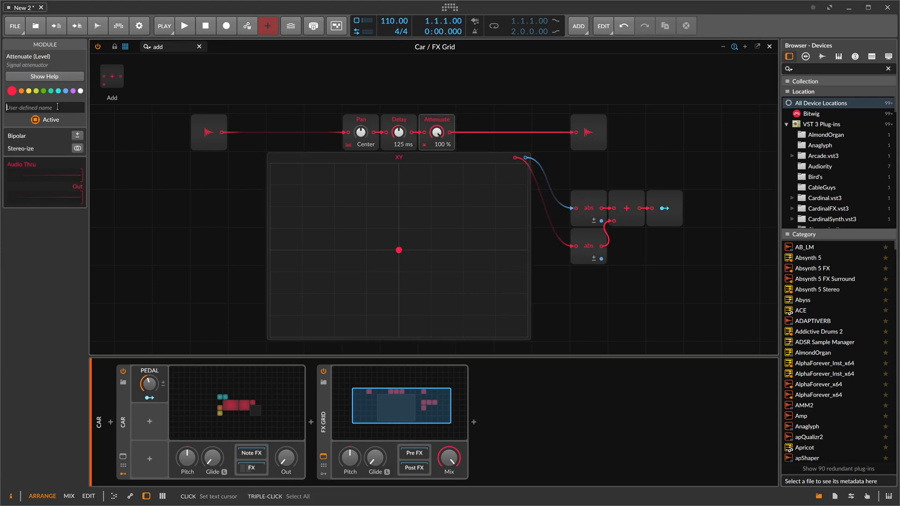
type("Vol")
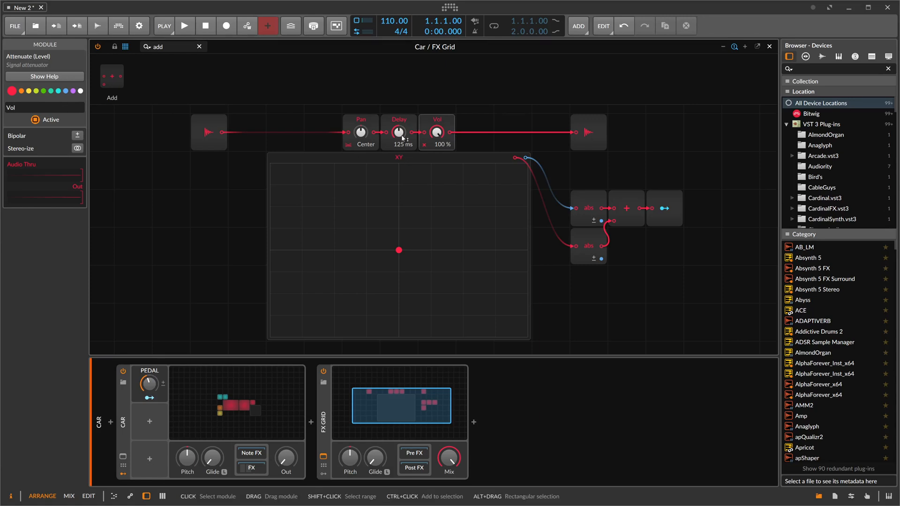
mouse_move(537, 186)
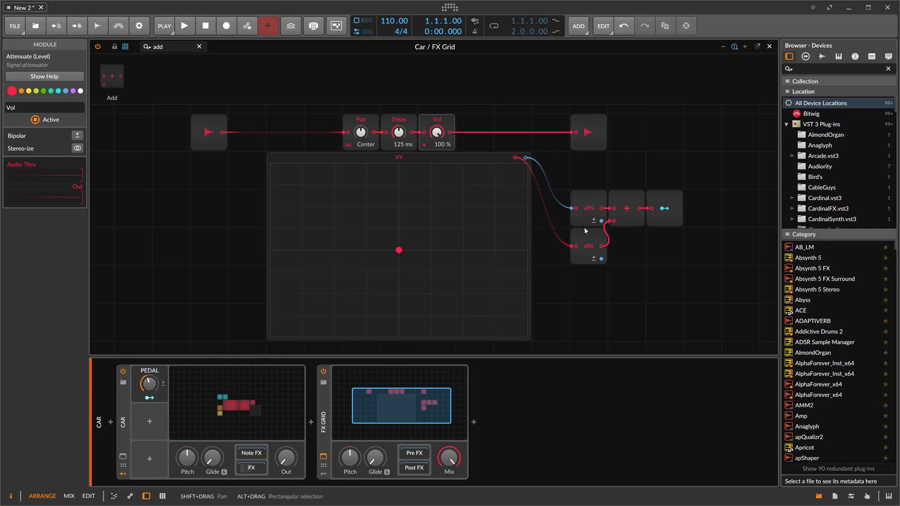
Step: Wire XY Y Out through an Abs module into a Modulator Out on Delay, sweeping the pad vertically to test it
left_click(588, 208)
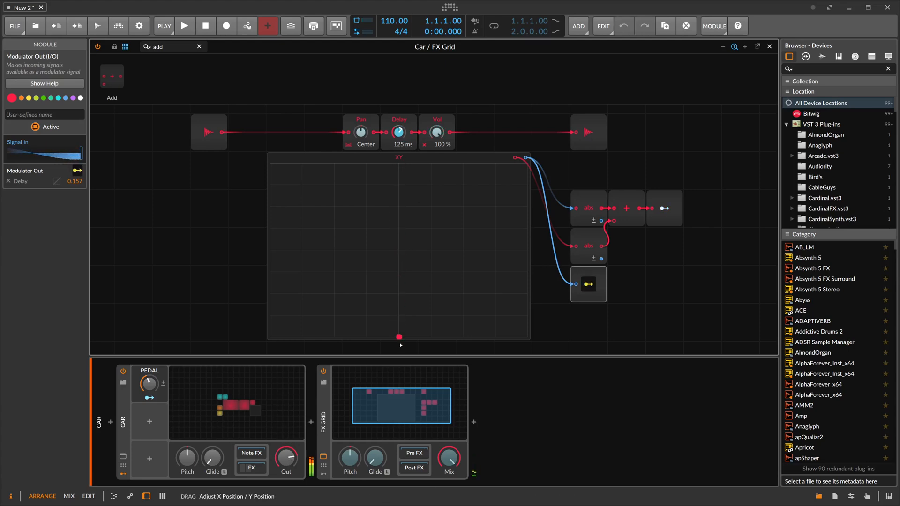
left_click_drag(399, 336, 395, 167)
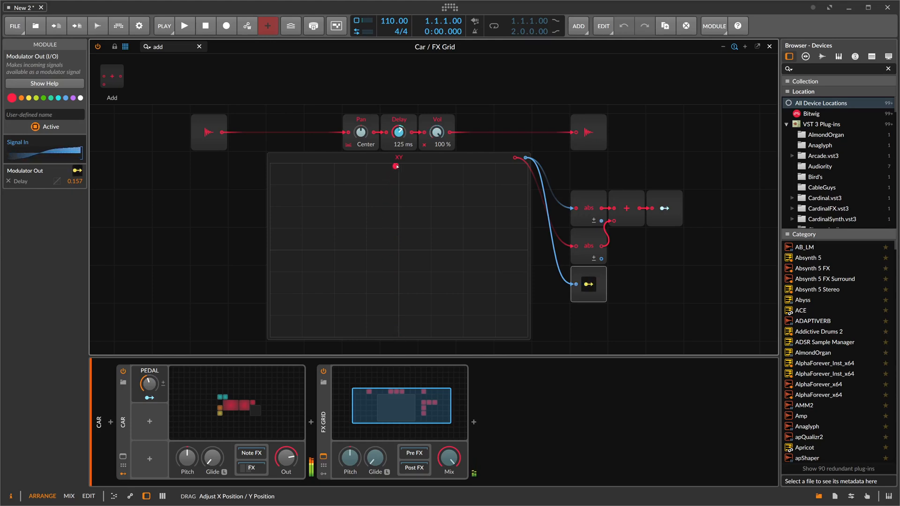
left_click_drag(396, 167, 400, 330)
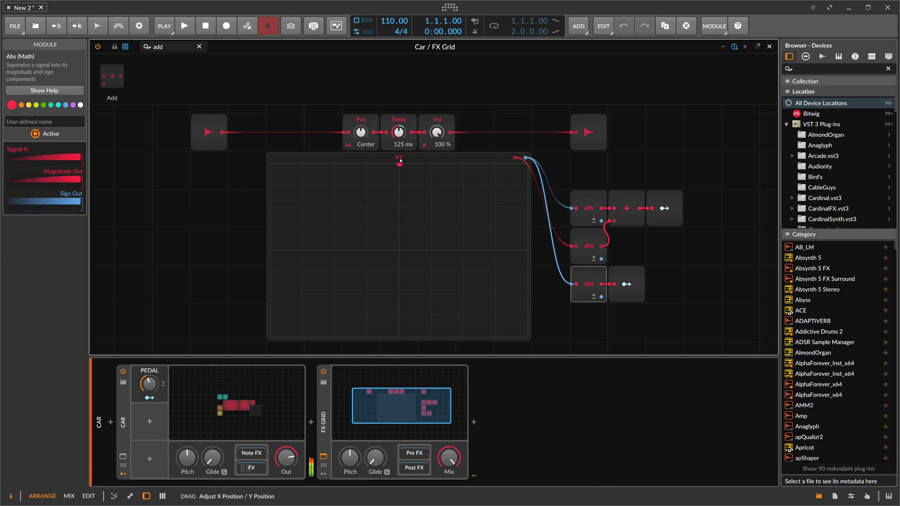
left_click_drag(400, 162, 400, 287)
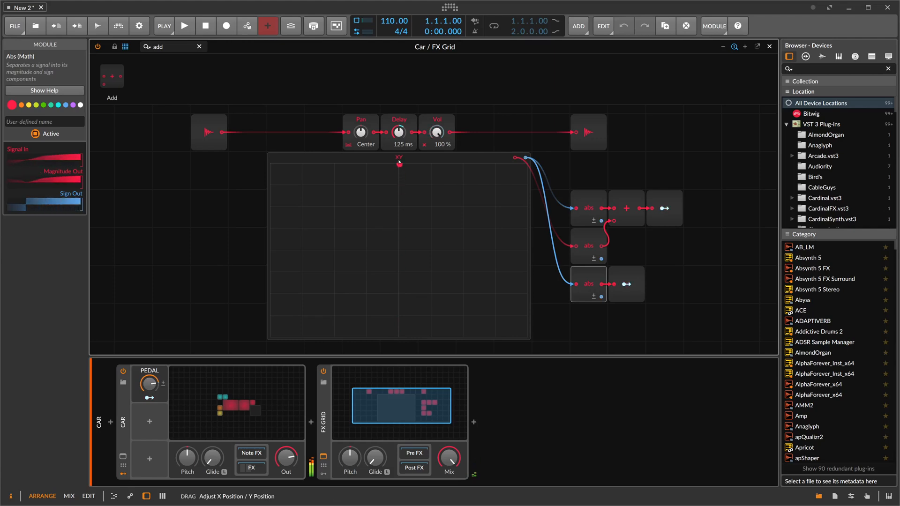
left_click_drag(399, 163, 400, 272)
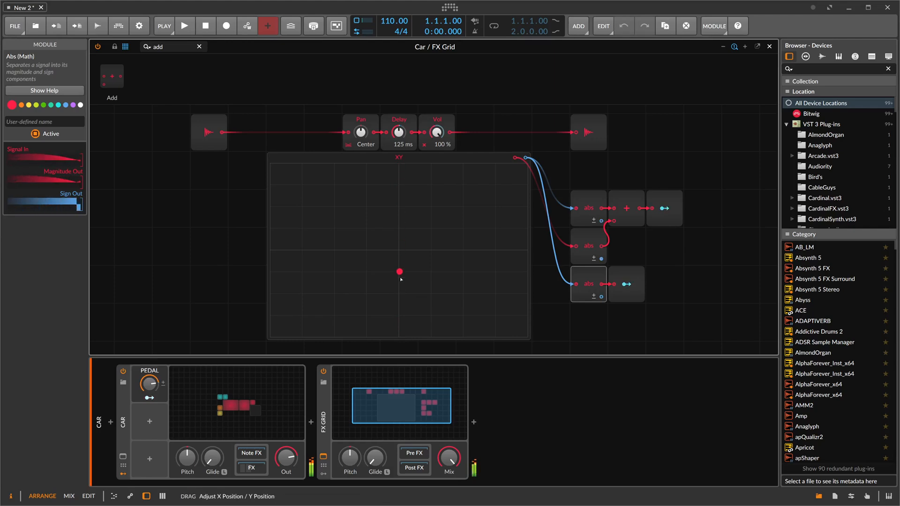
left_click_drag(400, 272, 398, 293)
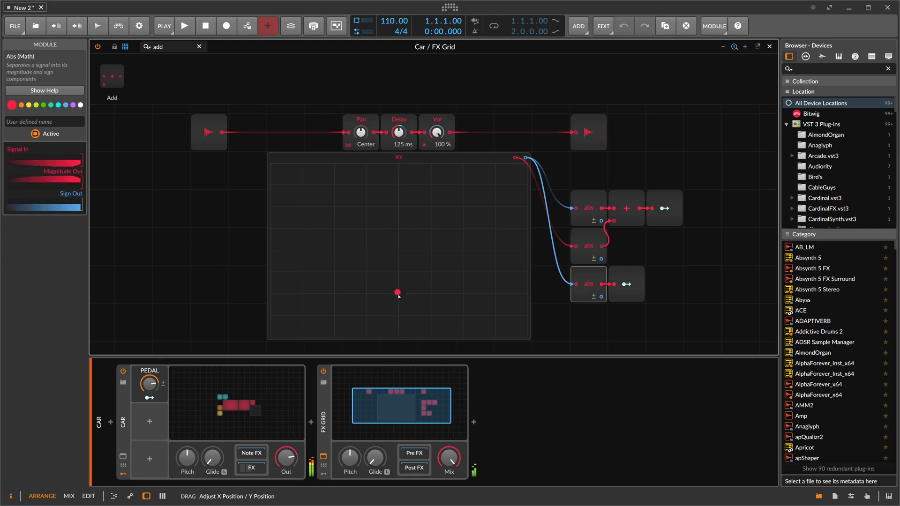
left_click_drag(397, 293, 270, 247)
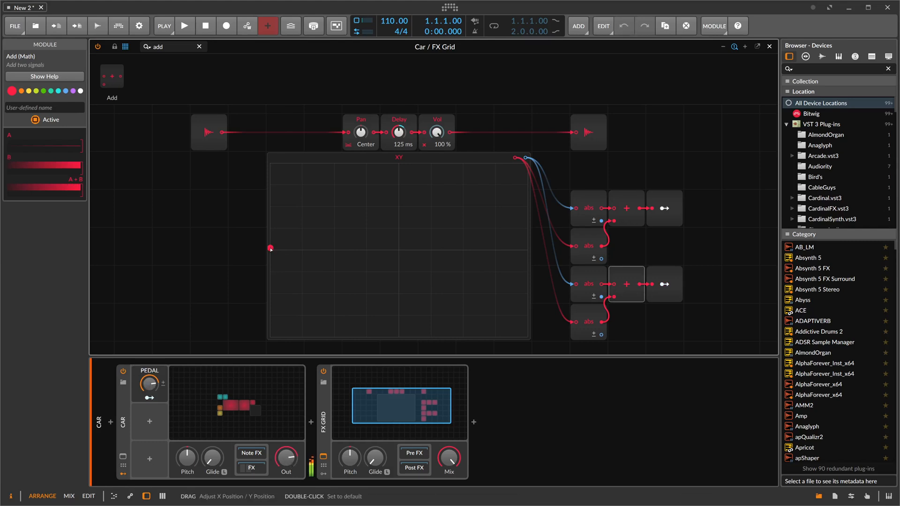
Step: Sweep the XY point across both axes and nudge the PEDAL macro, ending near full X with Y at 0%
left_click_drag(270, 247, 526, 244)
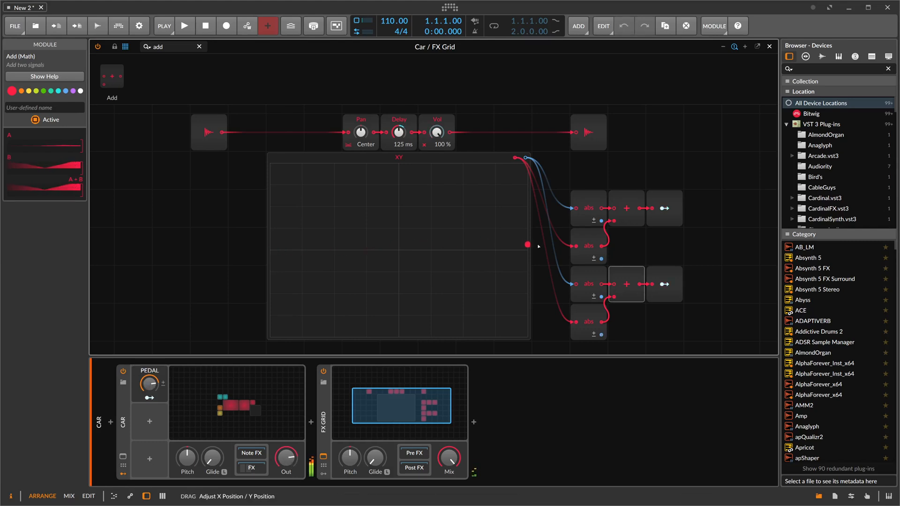
left_click_drag(528, 244, 315, 222)
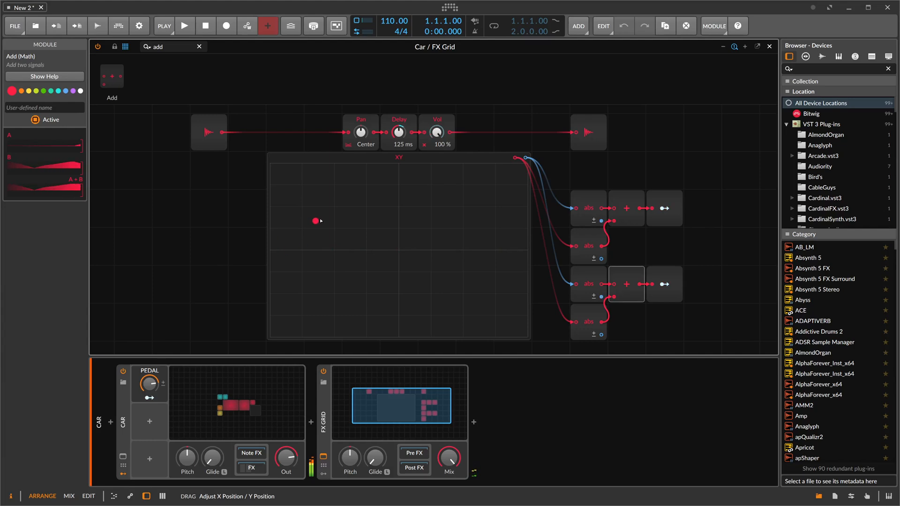
left_click_drag(316, 221, 400, 335)
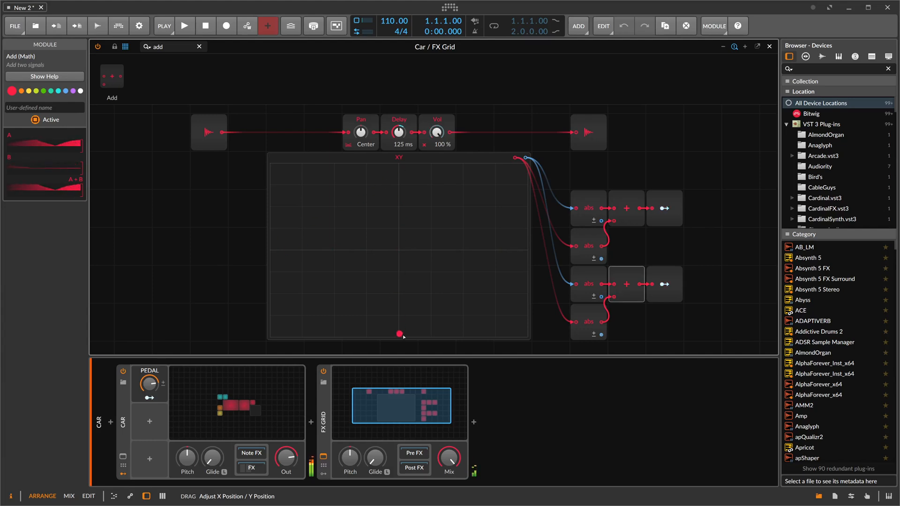
left_click_drag(400, 335, 400, 179)
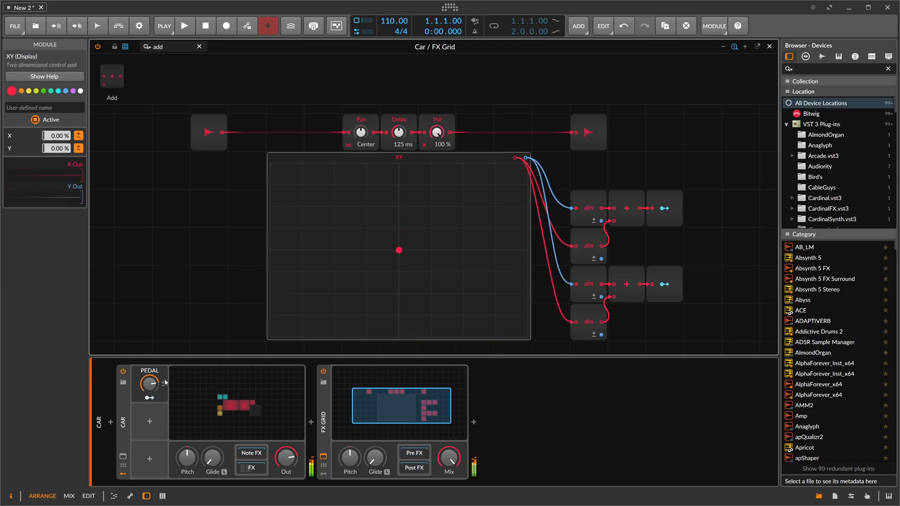
left_click_drag(149, 384, 149, 373)
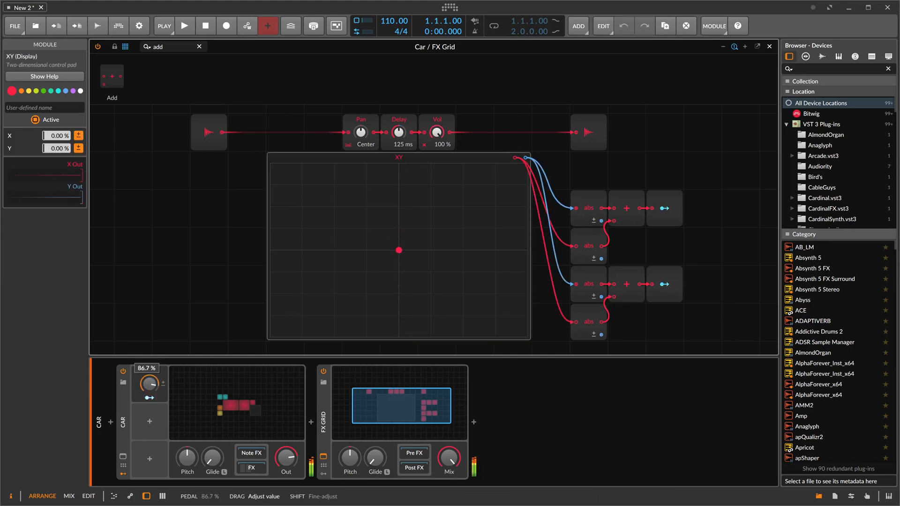
left_click_drag(397, 249, 476, 249)
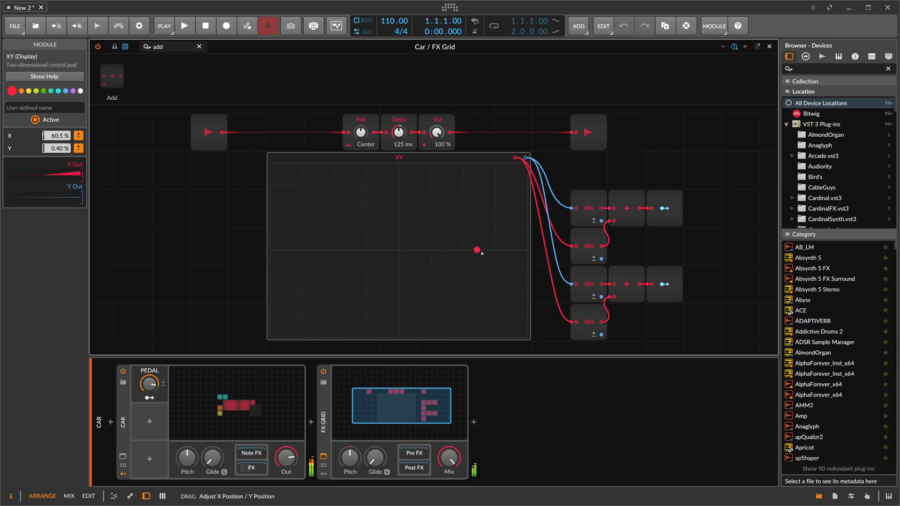
left_click_drag(477, 249, 523, 250)
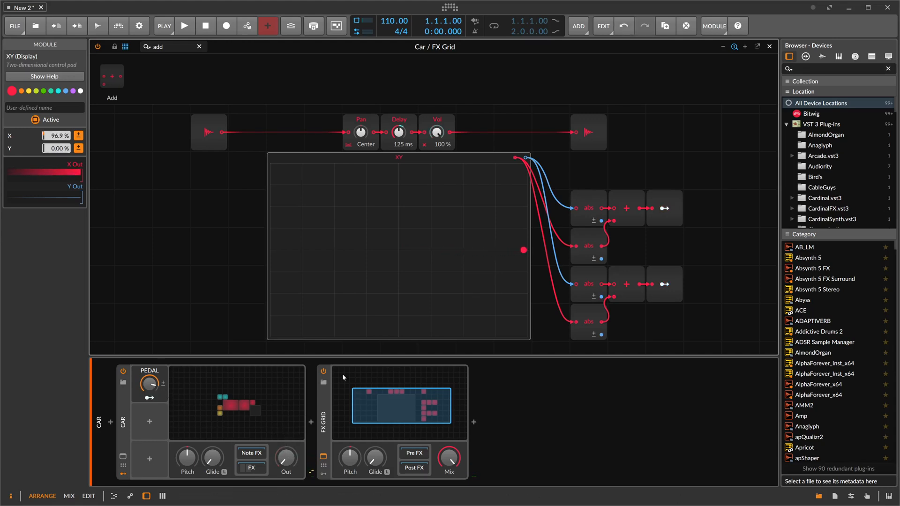
mouse_move(418, 148)
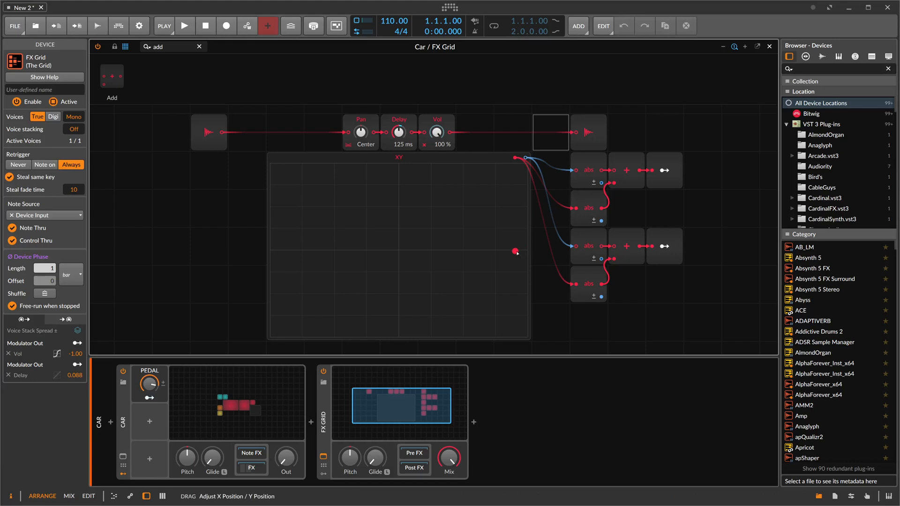
Step: Move the XY point from the right edge through centre, left and up to audition the Doppler movement
left_click_drag(514, 252, 394, 247)
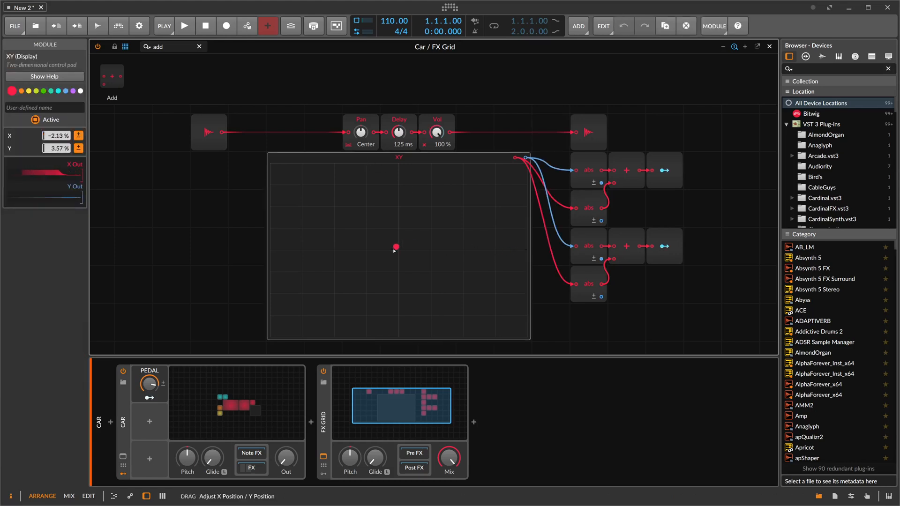
left_click_drag(394, 247, 398, 250)
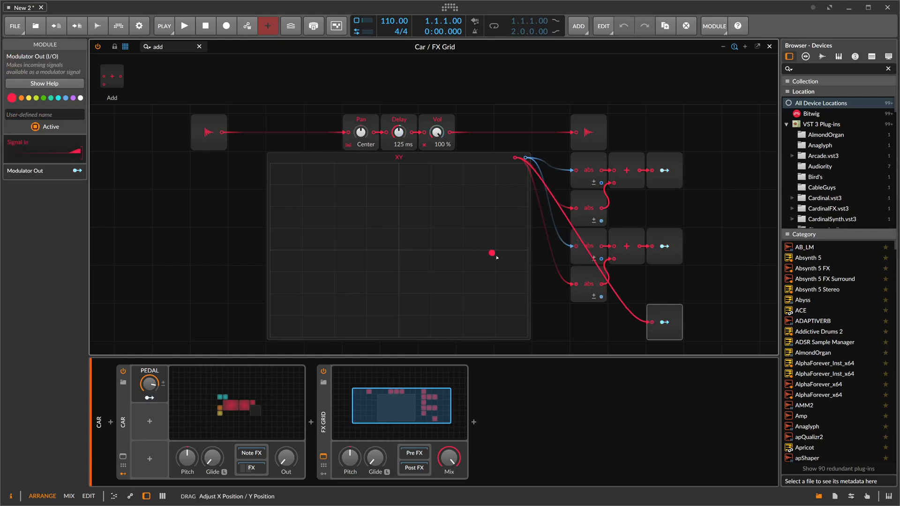
left_click_drag(492, 253, 525, 249)
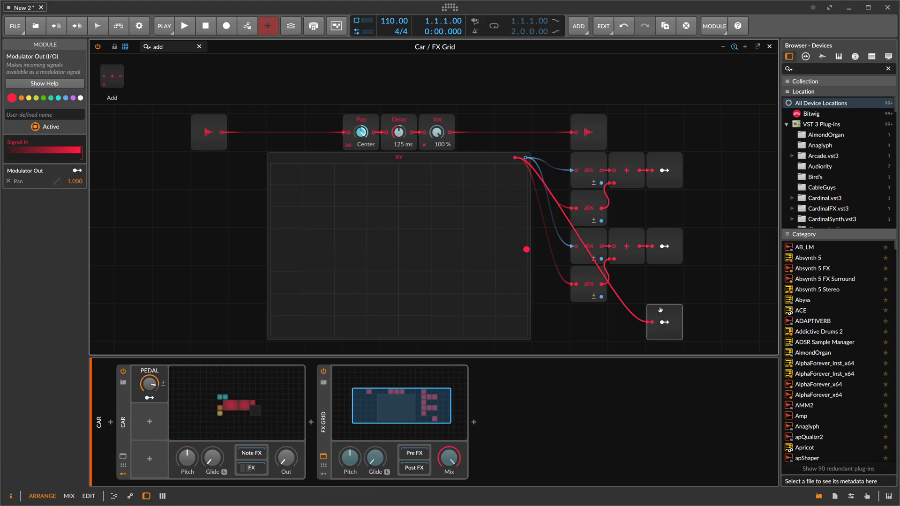
mouse_move(285, 458)
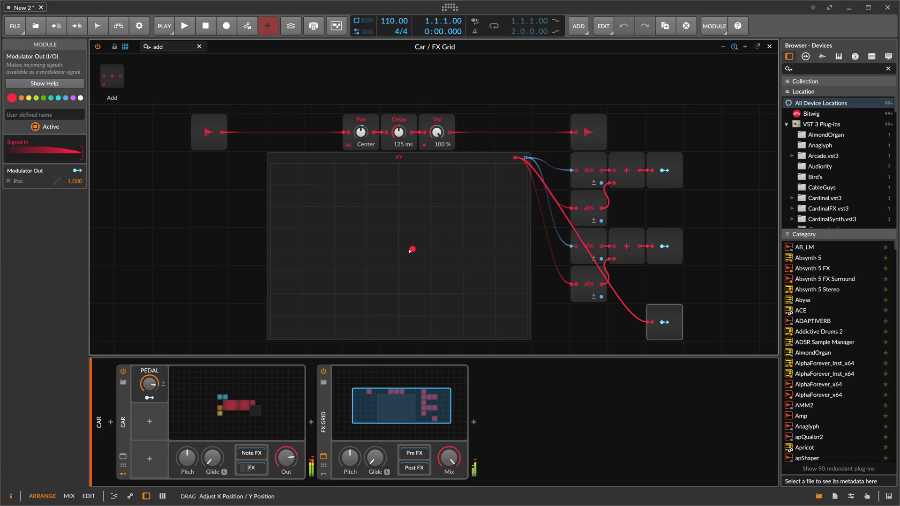
left_click_drag(412, 249, 275, 237)
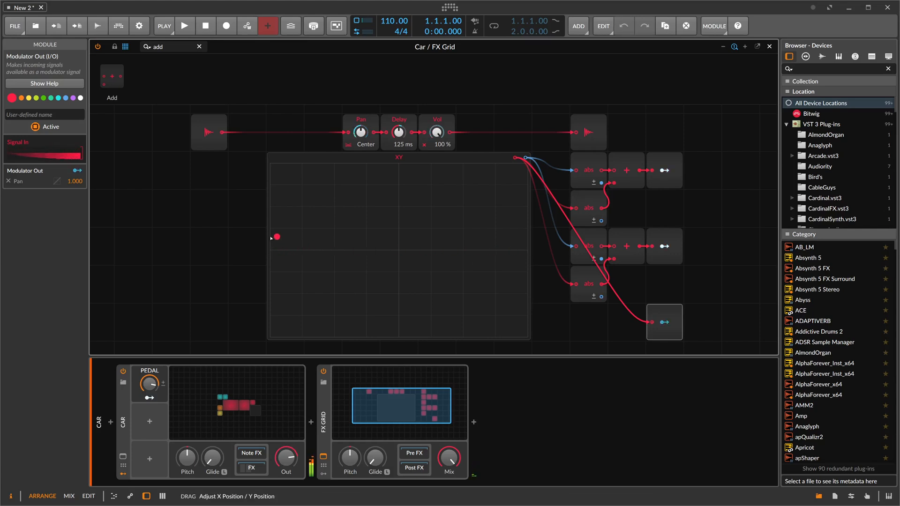
left_click_drag(275, 237, 392, 172)
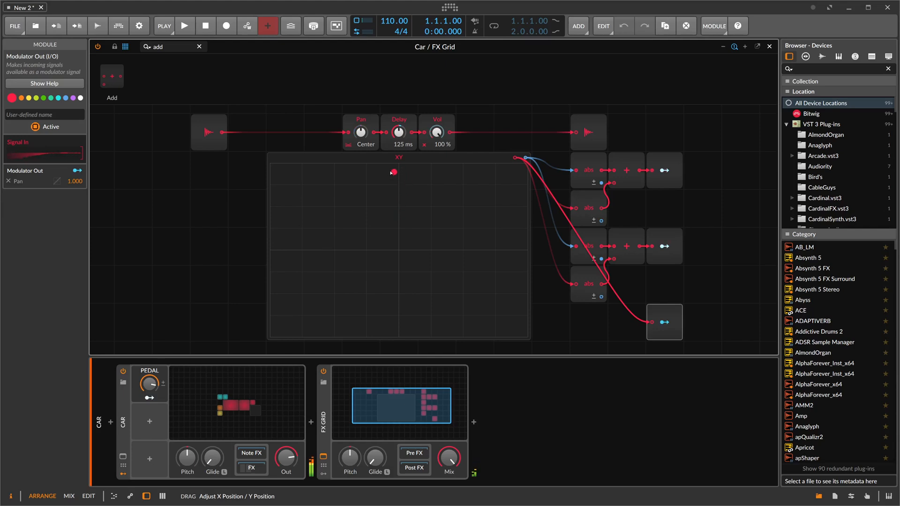
left_click_drag(393, 172, 397, 212)
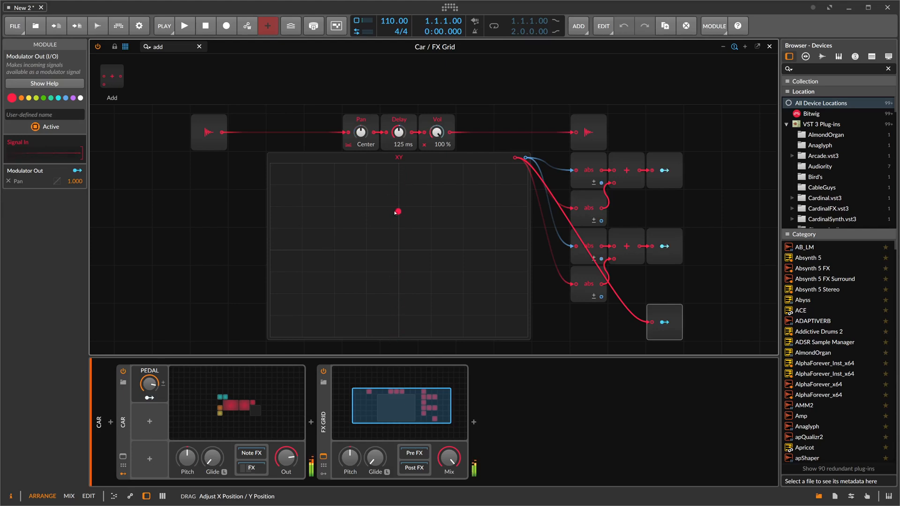
Step: Sweep the XY point left of centre, far left and back to the far right edge
left_click_drag(397, 211, 327, 249)
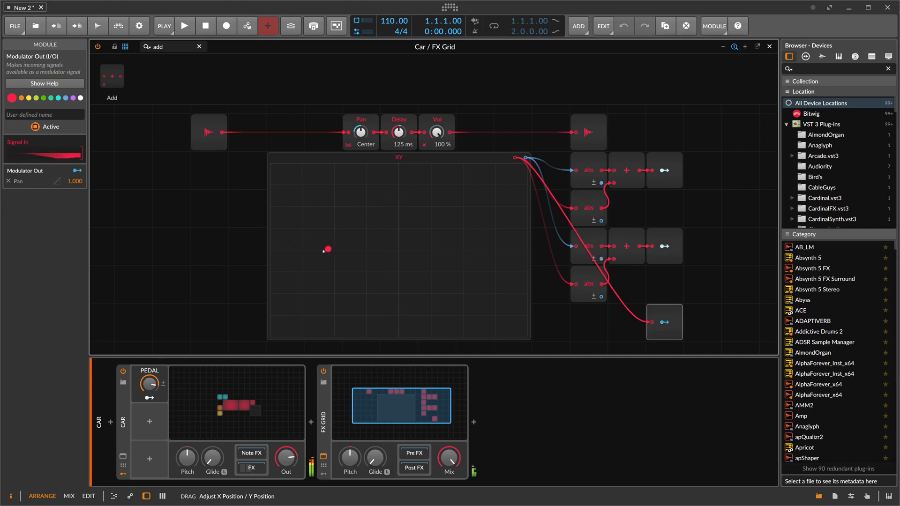
left_click_drag(327, 249, 433, 214)
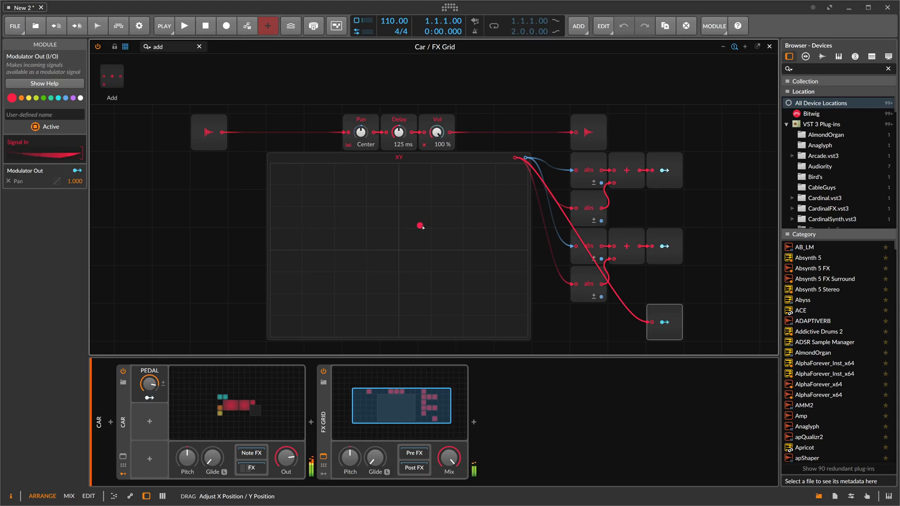
left_click_drag(420, 226, 352, 252)
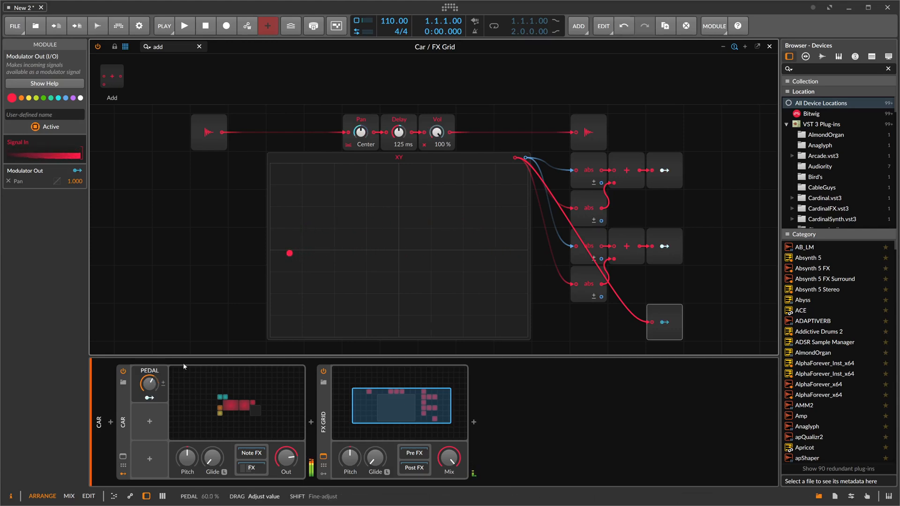
left_click_drag(289, 253, 363, 252)
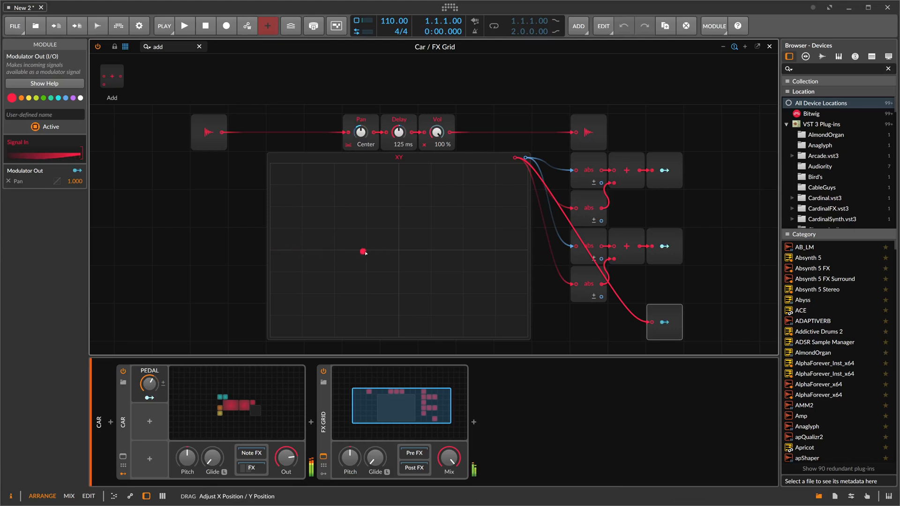
left_click_drag(364, 252, 503, 250)
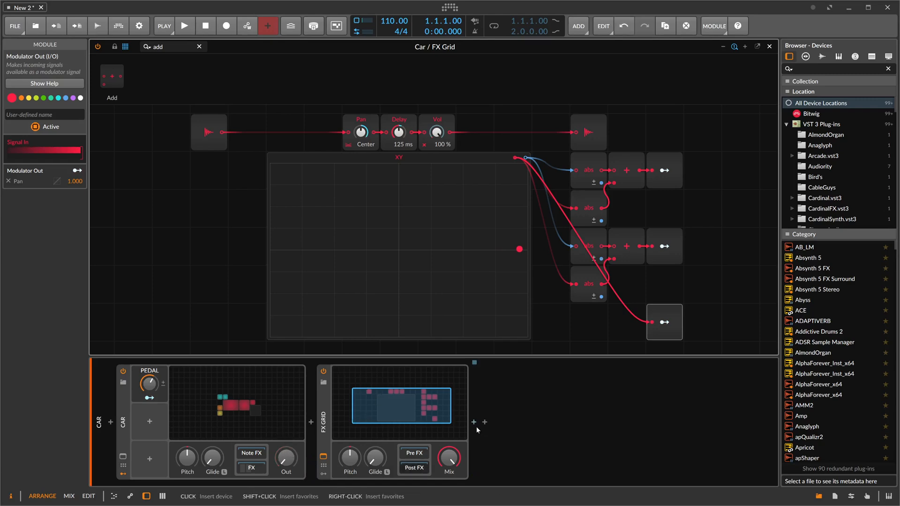
Step: Insert a Convolution device after the FX Grid and load the Wooden Attic 1 impulse from Real Rooms
left_click(473, 422)
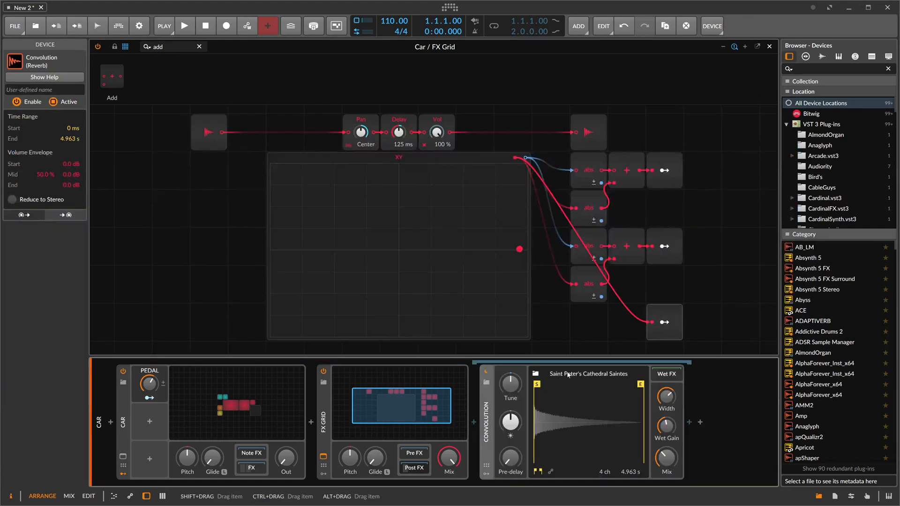
left_click(587, 373)
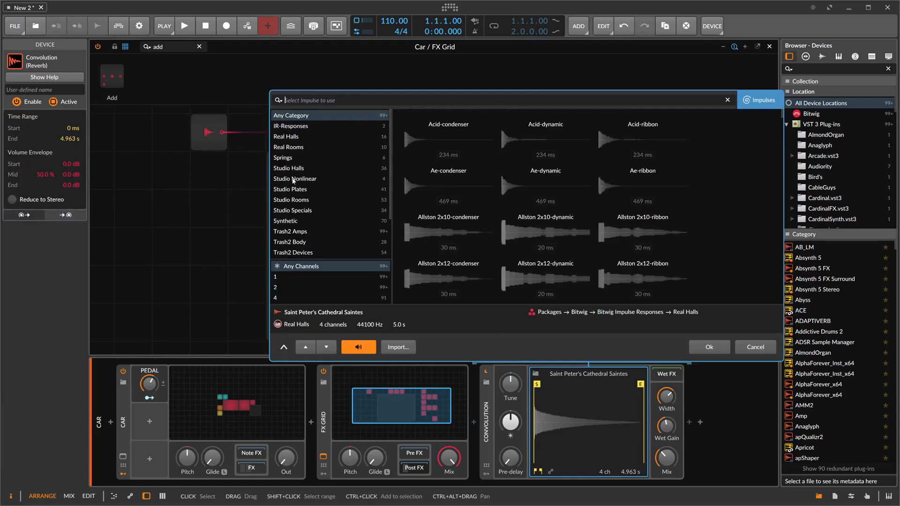
mouse_move(311, 189)
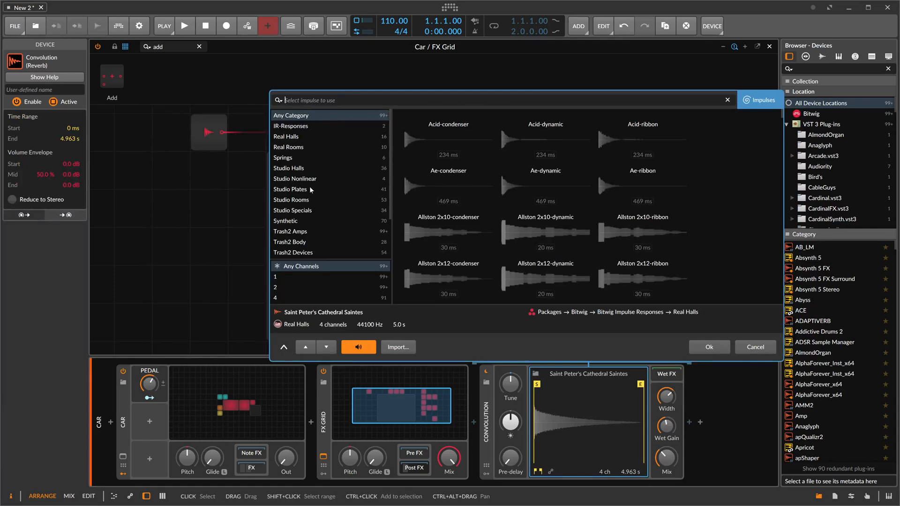
left_click(285, 136)
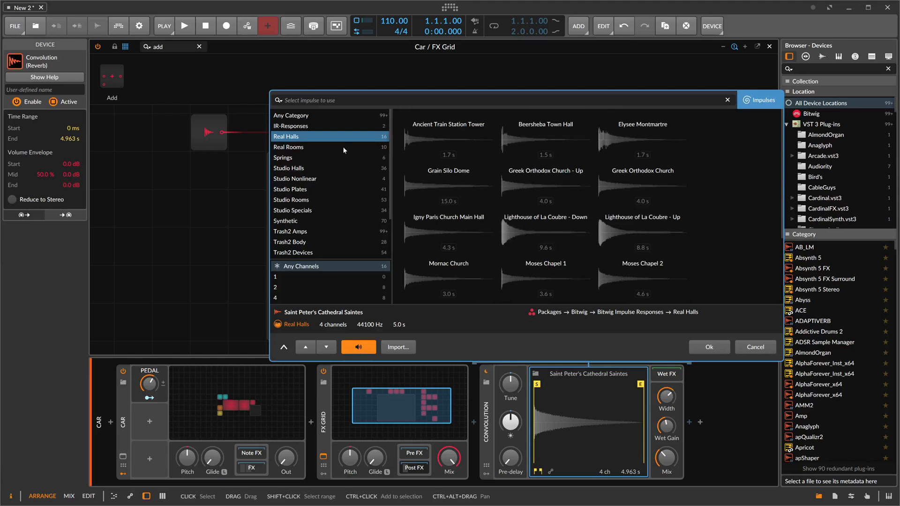
left_click(288, 147)
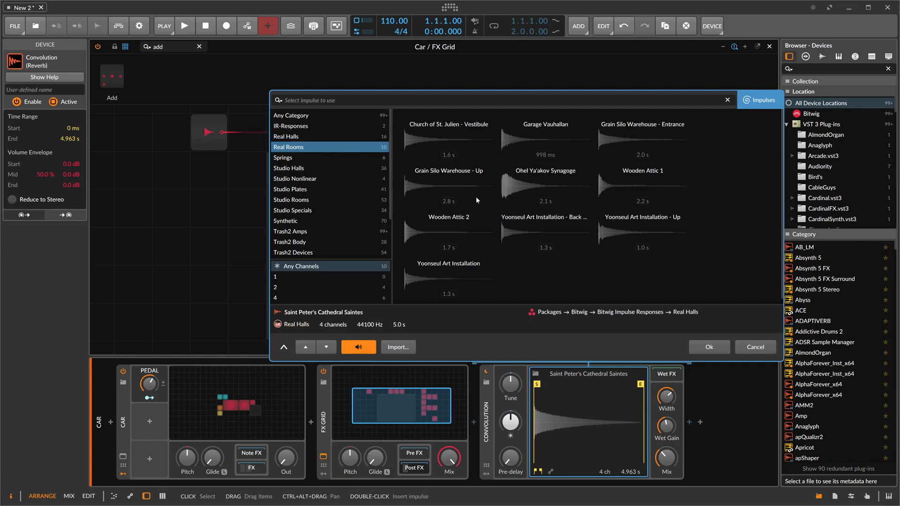
left_click(641, 186)
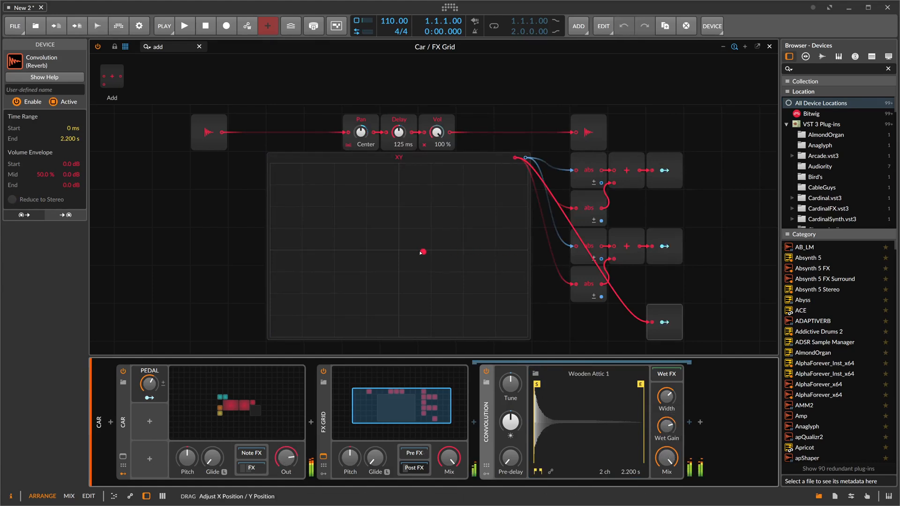
Step: Centre the XY point, adjust the reverb's wet/dry Mix, then sweep the point to the far left
left_click_drag(423, 252, 303, 250)
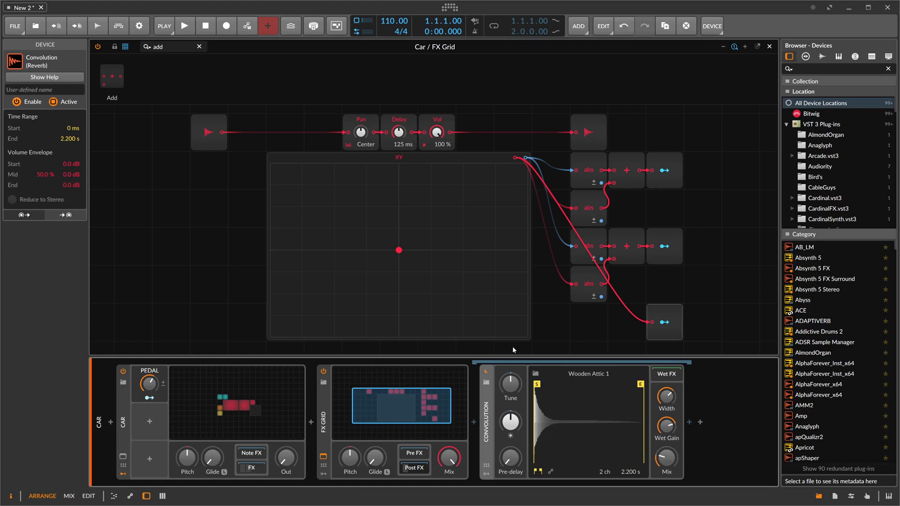
mouse_move(584, 420)
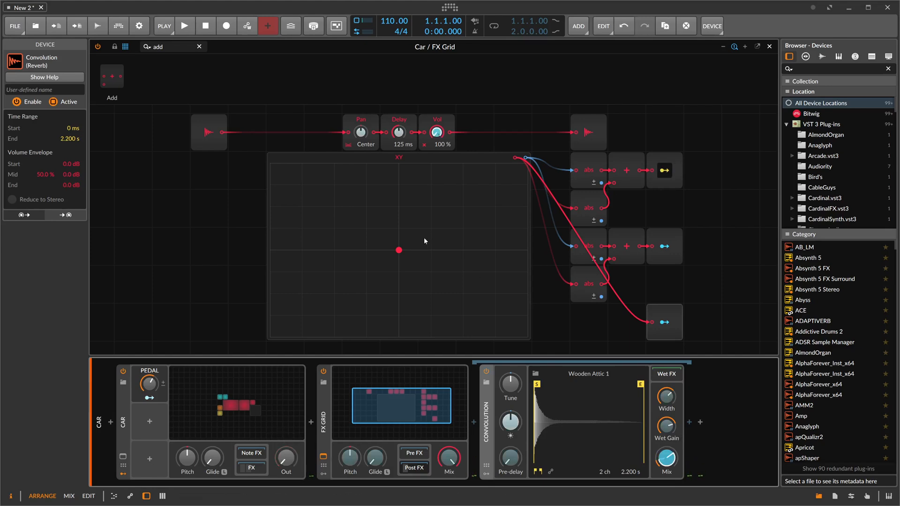
left_click_drag(399, 249, 525, 249)
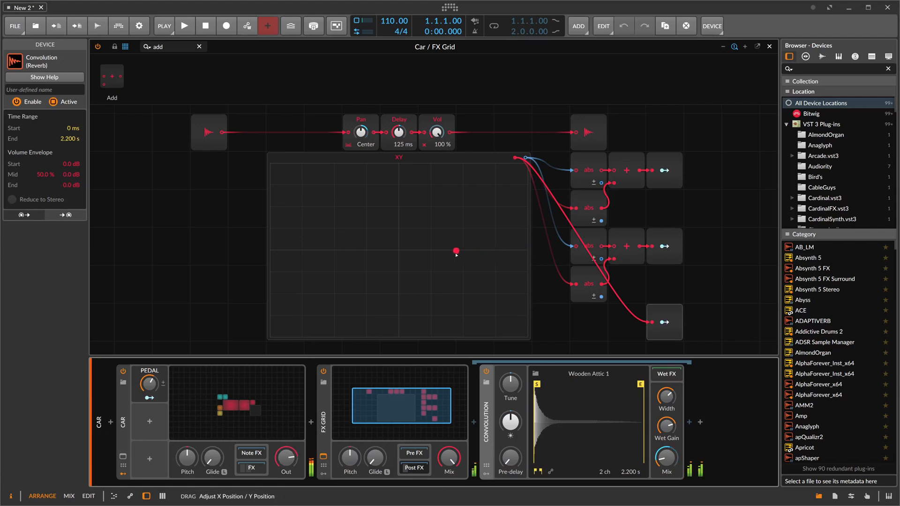
left_click_drag(455, 251, 353, 251)
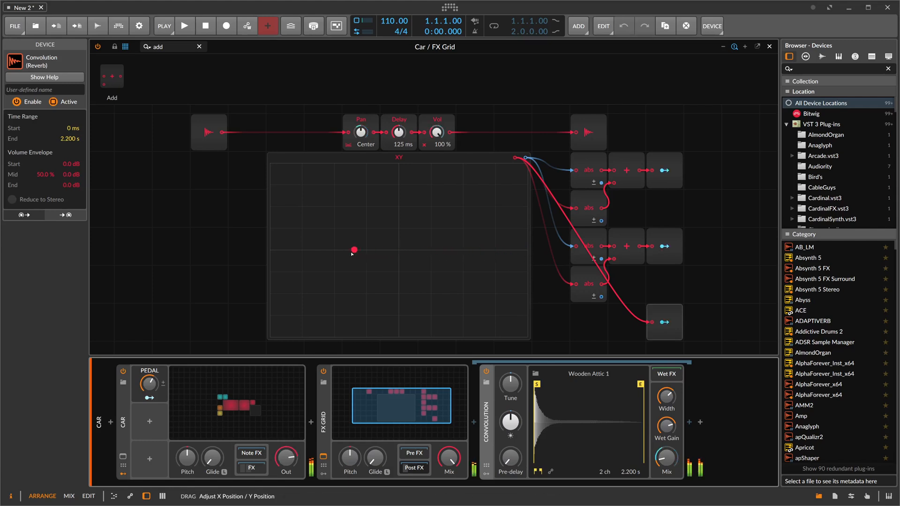
left_click_drag(354, 250, 283, 250)
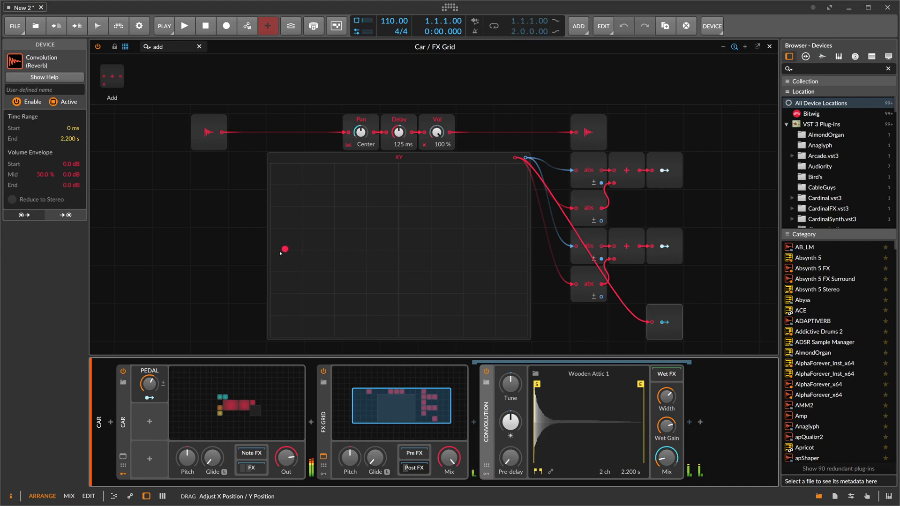
left_click_drag(284, 250, 329, 249)
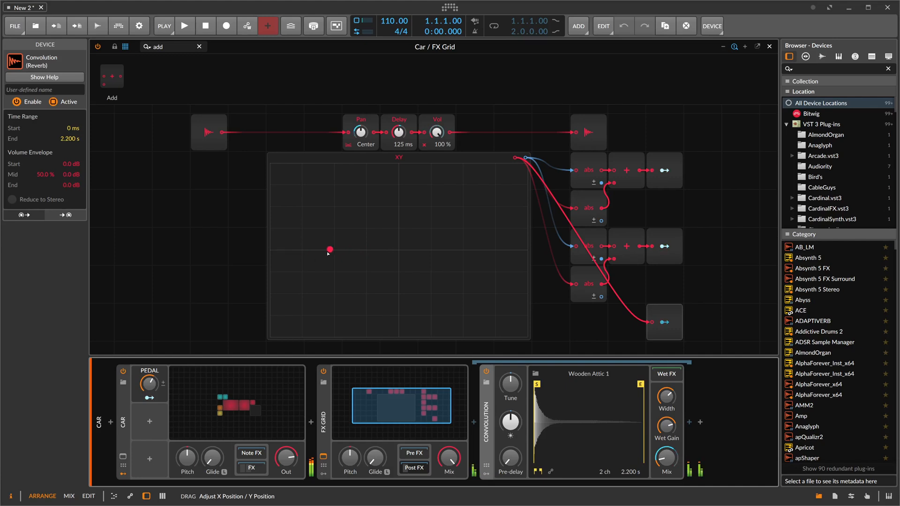
Step: Sweep the XY point to the far right, back left, and return it to the pad centre
left_click_drag(328, 249, 463, 251)
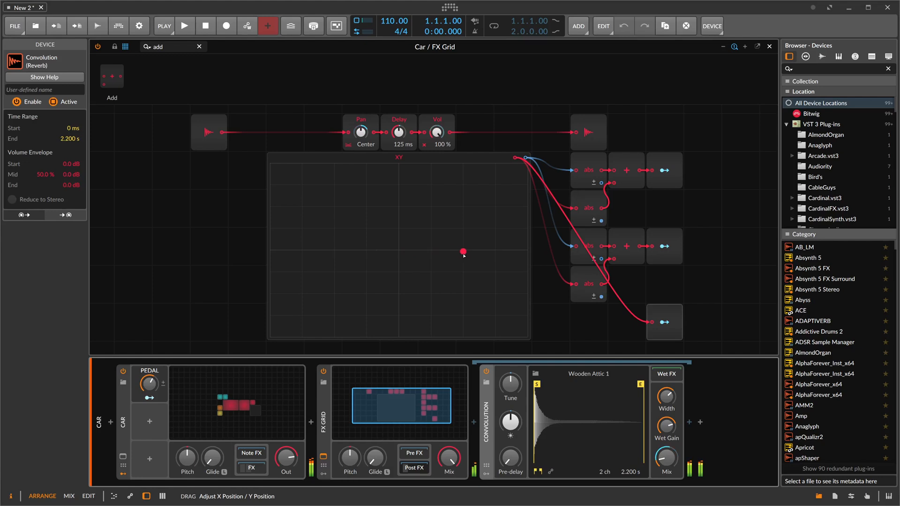
left_click_drag(462, 251, 519, 250)
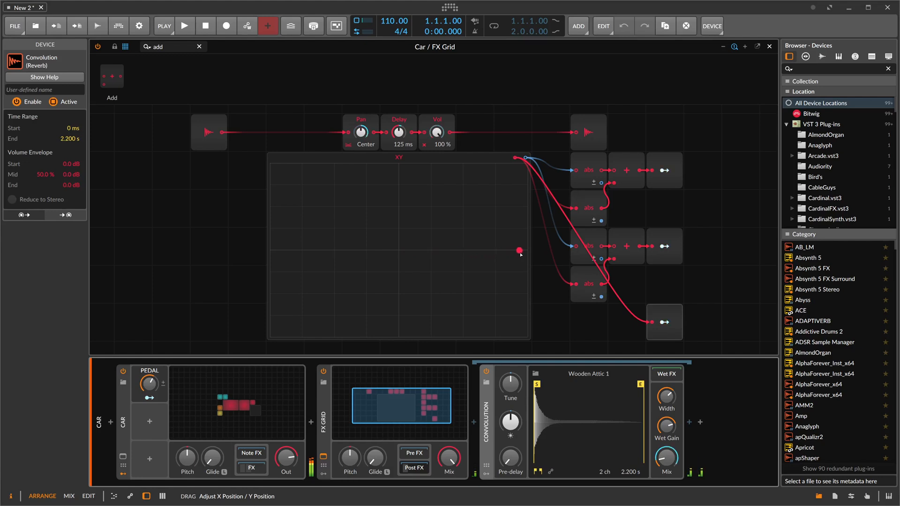
left_click_drag(518, 251, 439, 252)
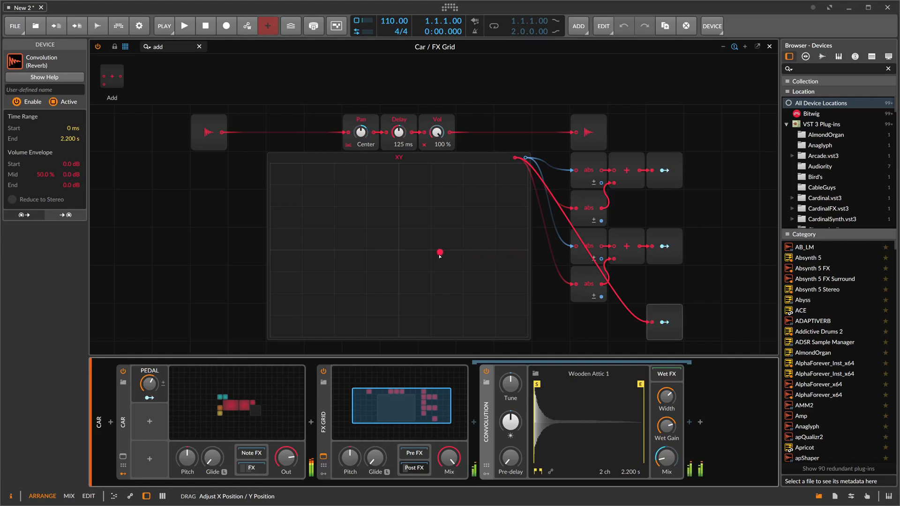
left_click_drag(439, 252, 316, 248)
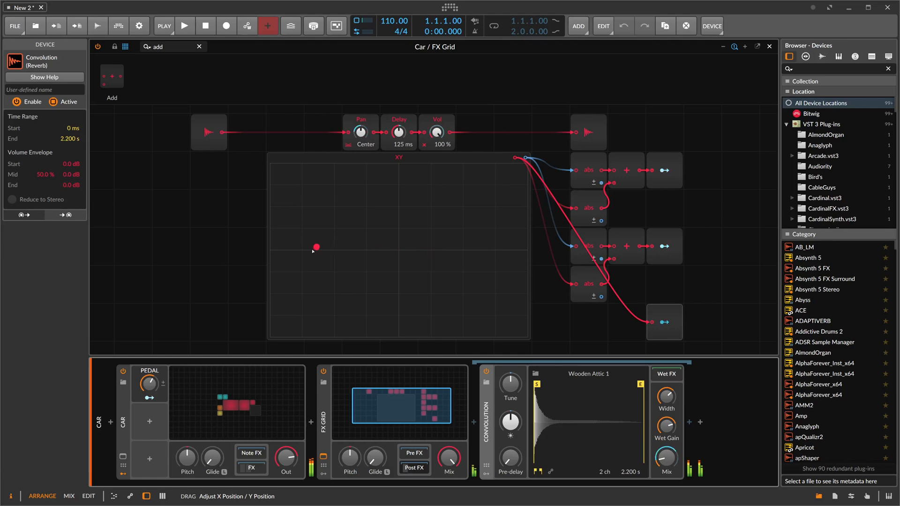
left_click_drag(316, 247, 398, 249)
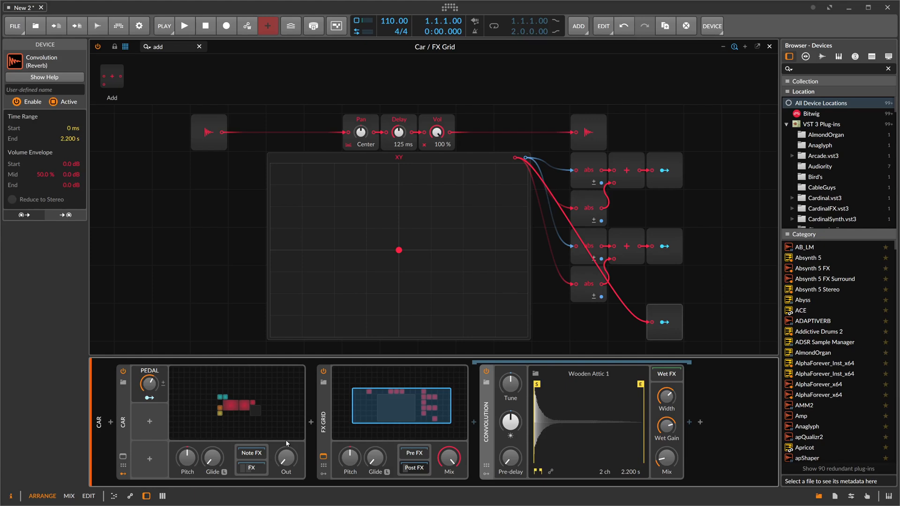
mouse_move(369, 179)
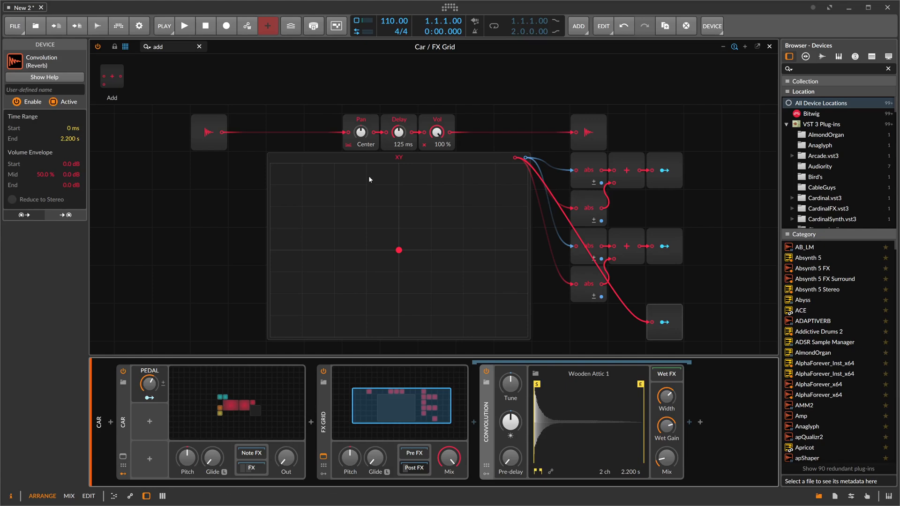
Step: Give the FX Grid device the custom name 'Doppler' in the Inspector
left_click(360, 131)
type("Doppler")
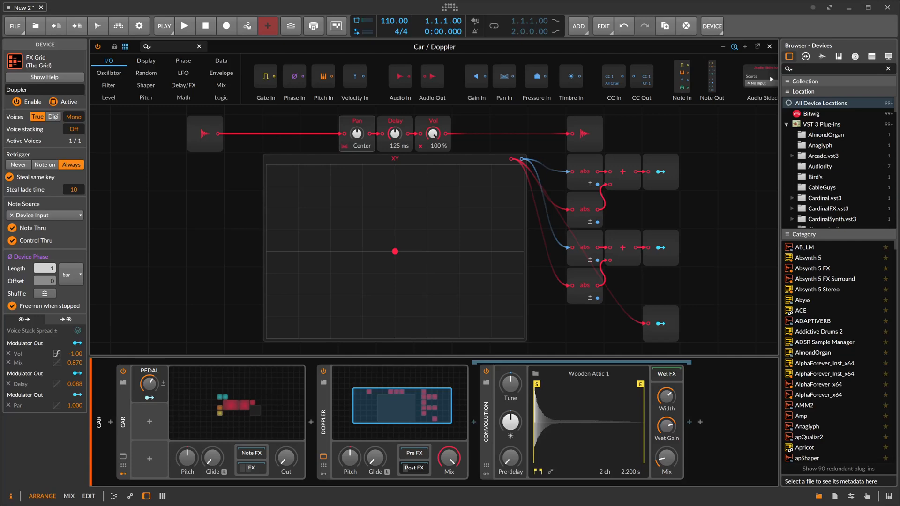
mouse_move(284, 457)
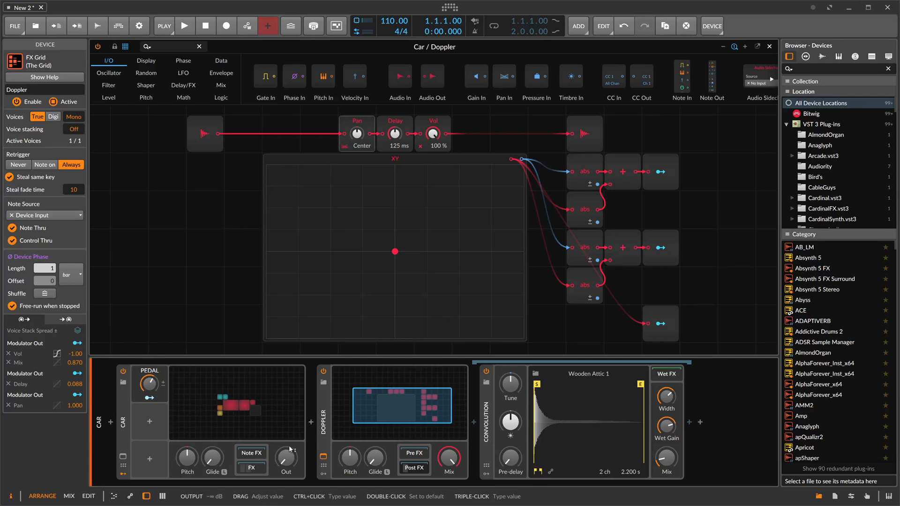